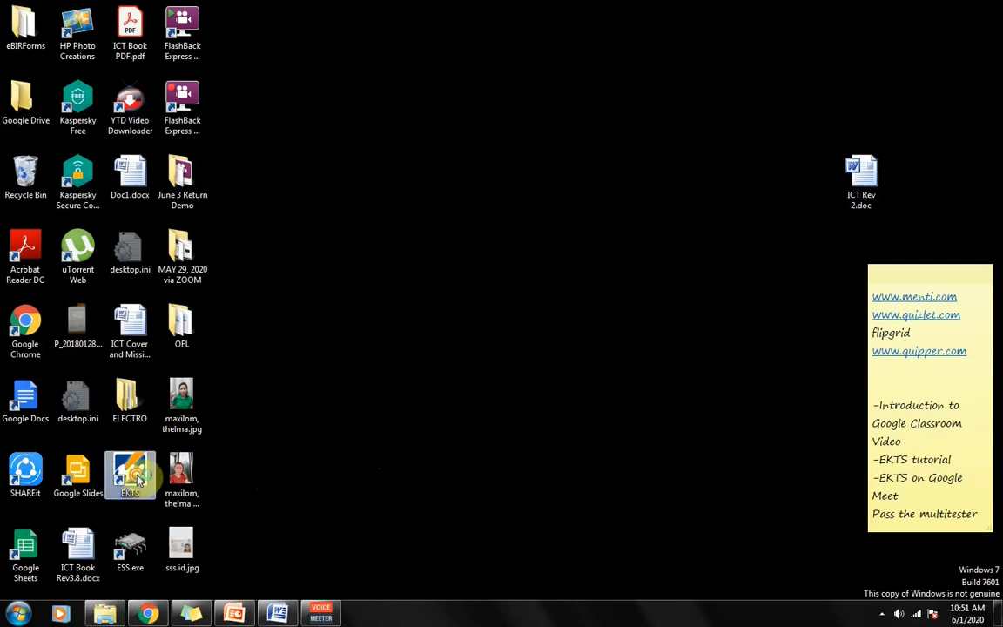
Step: Launch EKTS from its desktop shortcut to get an empty workspace
{"action": "double_click", "coordinate": [129, 471]}
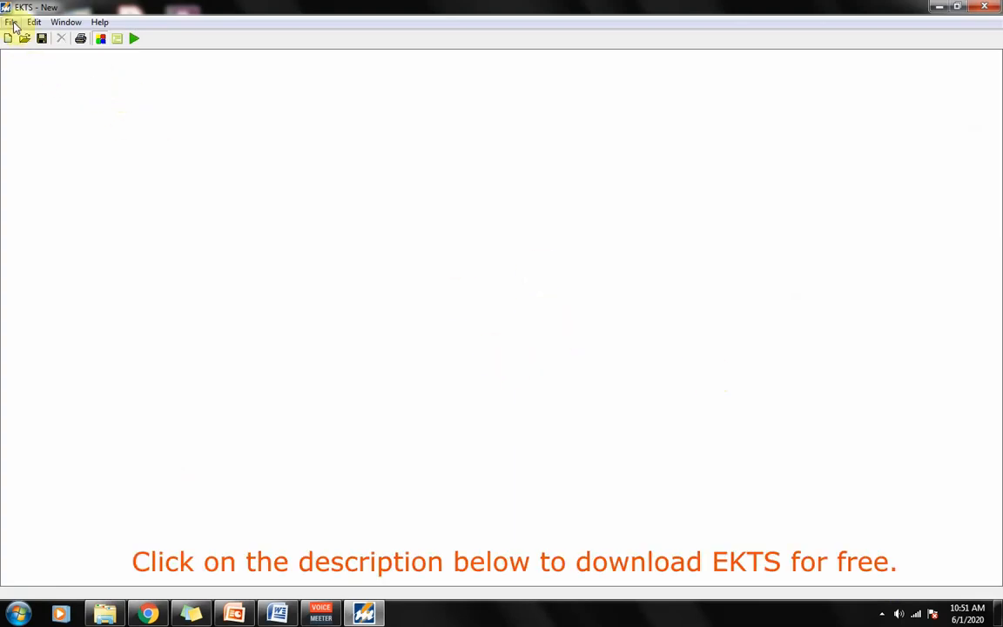
{"action": "left_click", "coordinate": [34, 22]}
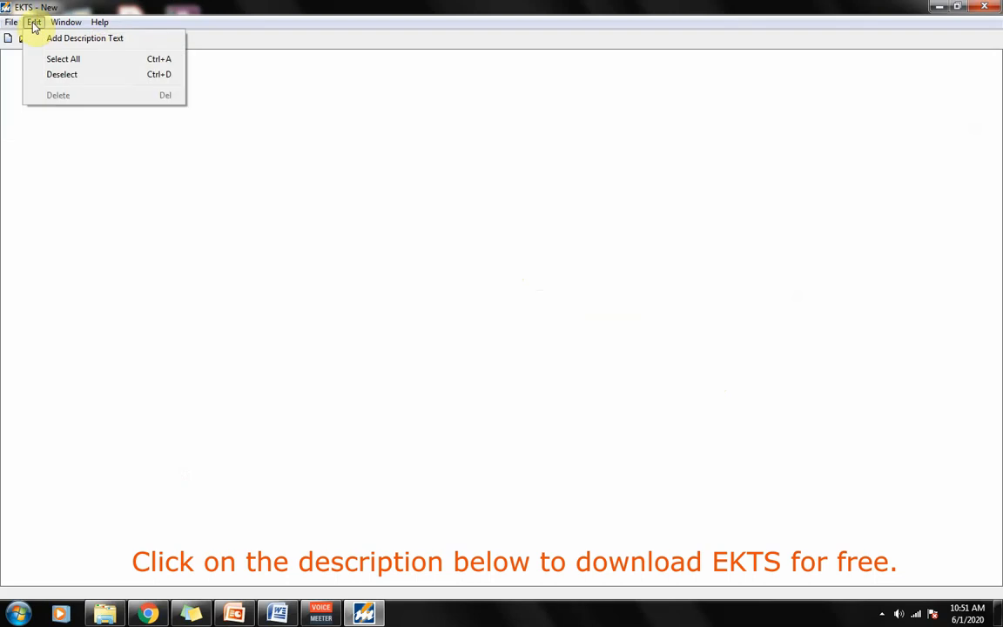
{"action": "left_click", "coordinate": [99, 22]}
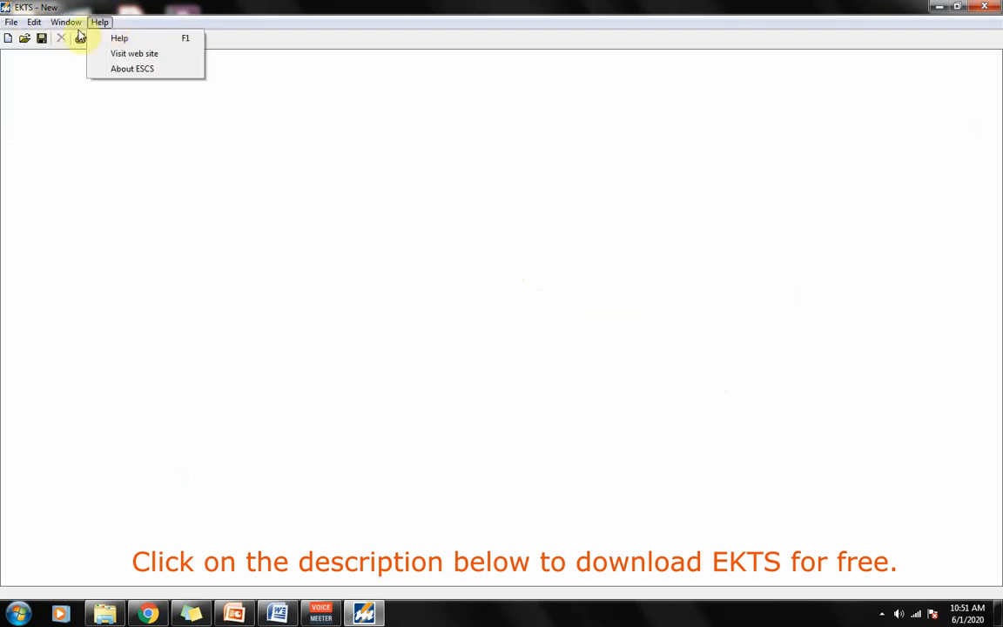
{"action": "left_click", "coordinate": [66, 22]}
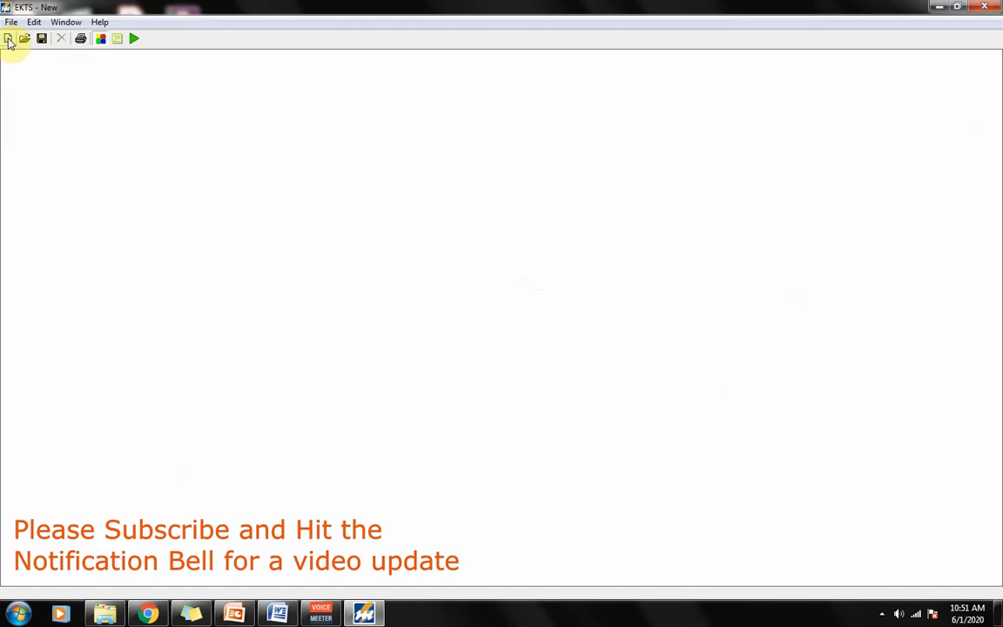
{"action": "mouse_move", "coordinate": [25, 38]}
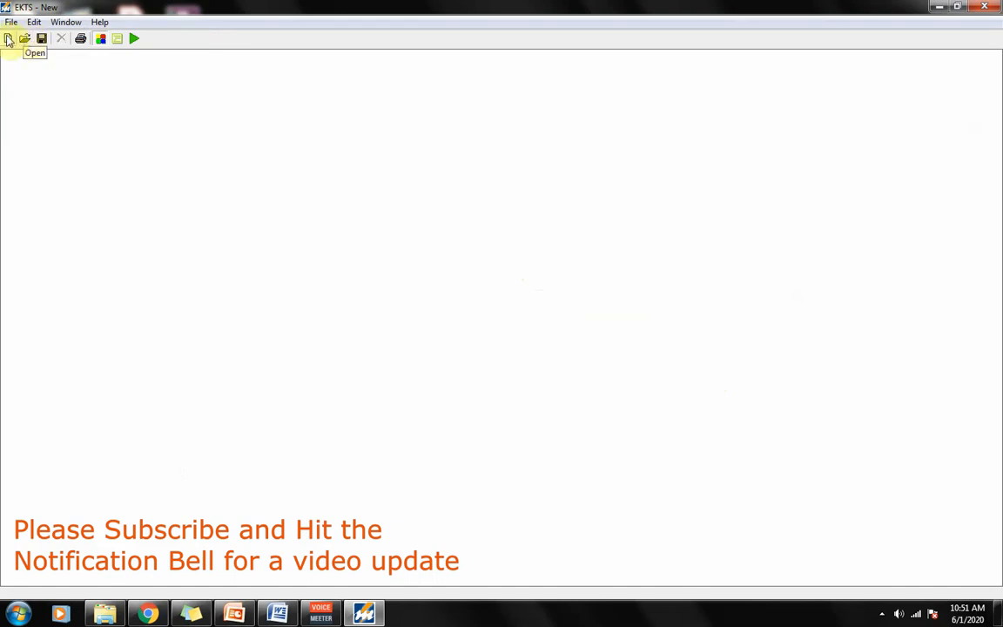
{"action": "mouse_move", "coordinate": [41, 38]}
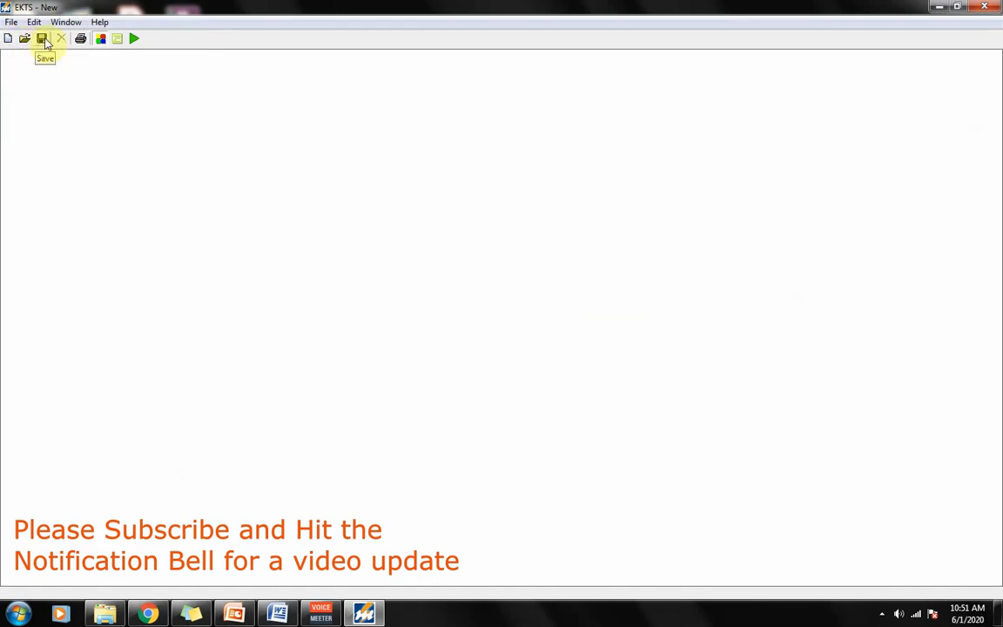
{"action": "mouse_move", "coordinate": [101, 38]}
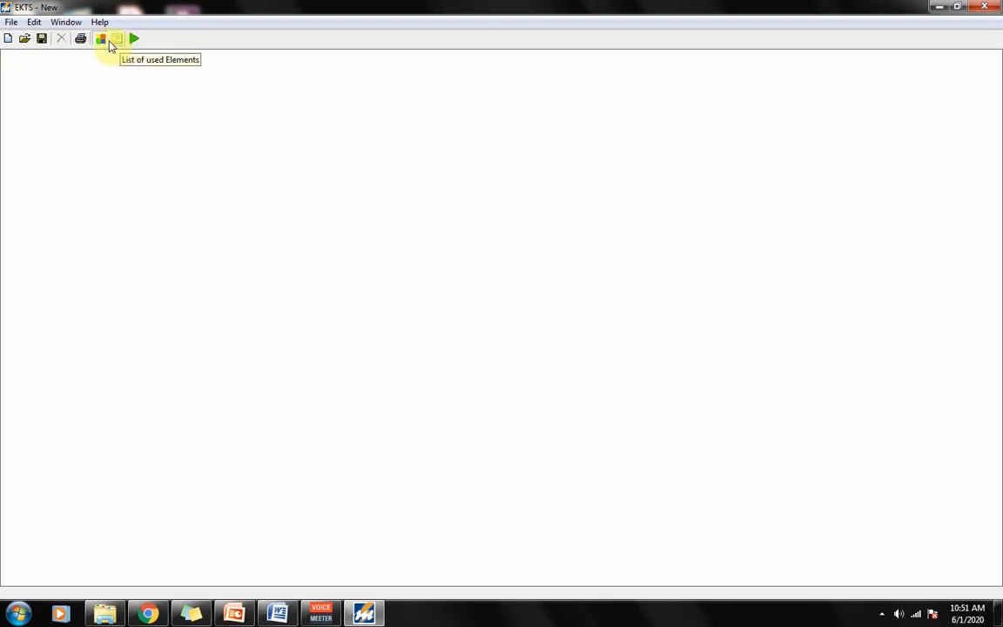
{"action": "mouse_move", "coordinate": [101, 39]}
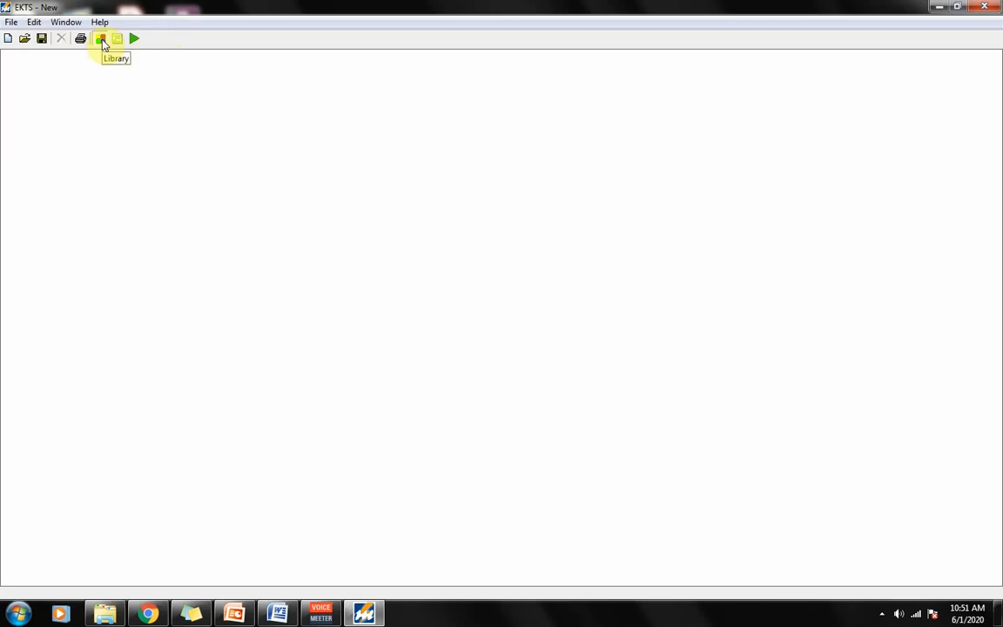
Step: Open the component library, expand AC Power supplies, and reposition the library panel
{"action": "left_click", "coordinate": [100, 38]}
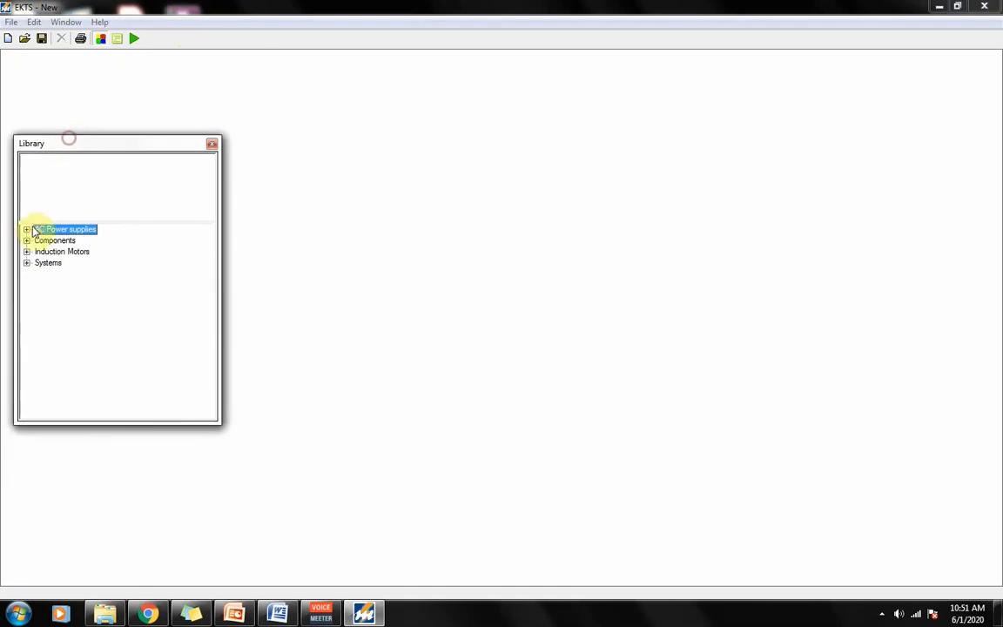
{"action": "left_click", "coordinate": [27, 241]}
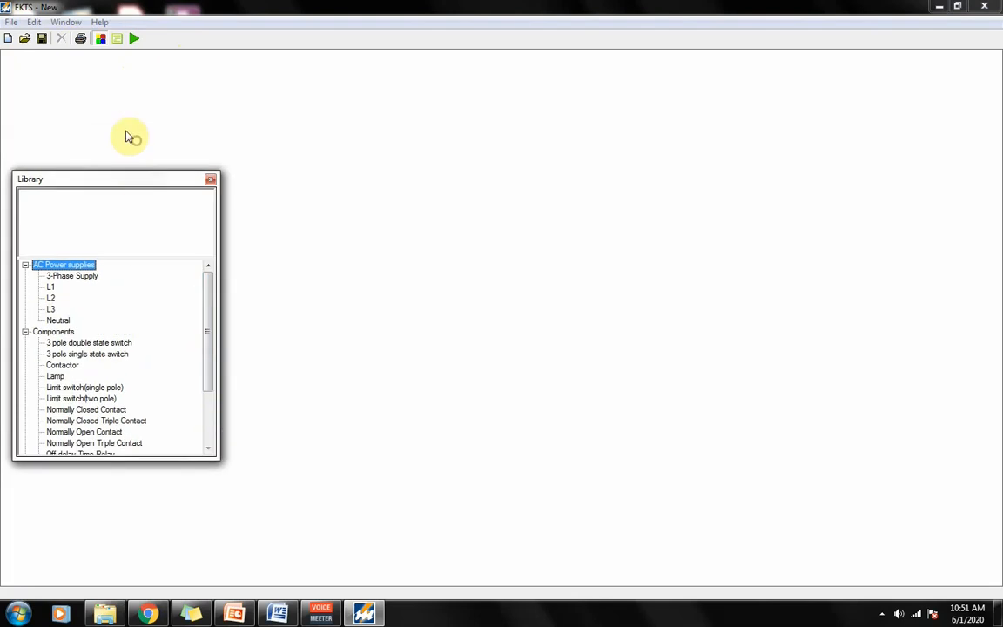
{"action": "mouse_move", "coordinate": [131, 181]}
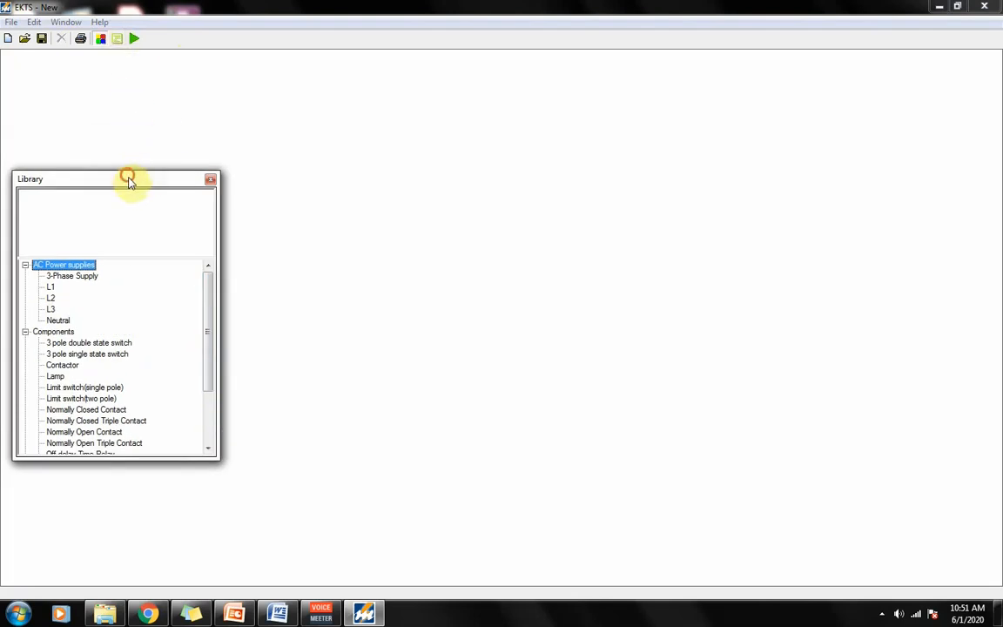
{"action": "left_click_drag", "start_coordinate": [118, 178], "coordinate": [406, 159]}
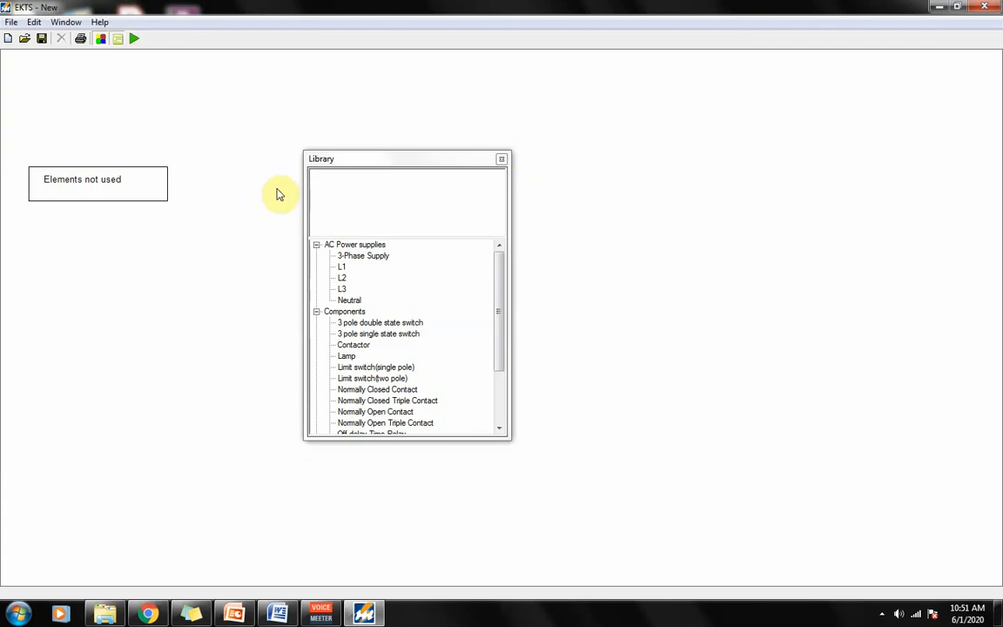
{"action": "mouse_move", "coordinate": [451, 165]}
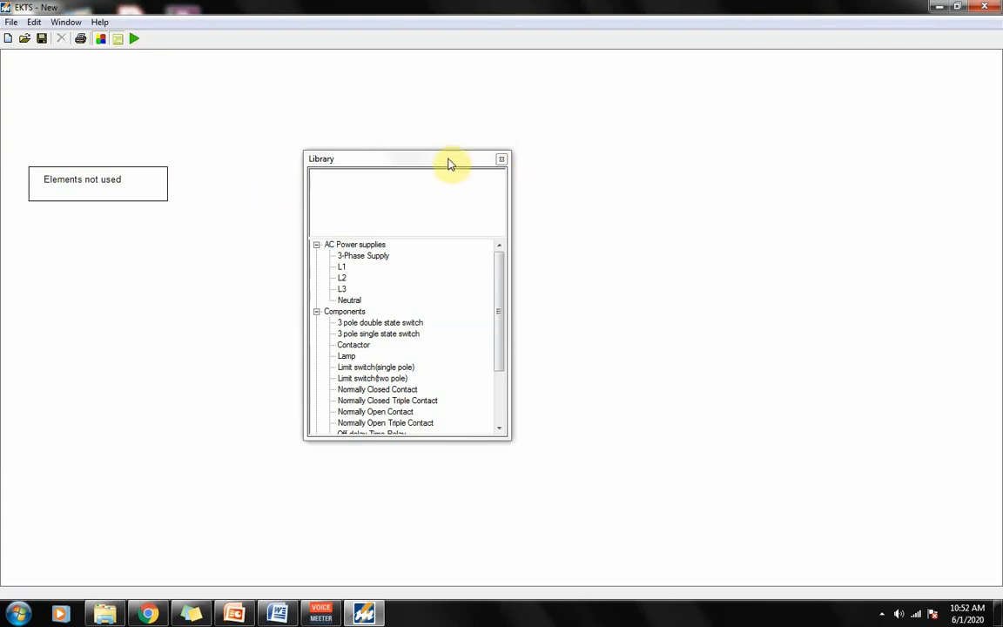
{"action": "mouse_move", "coordinate": [561, 246]}
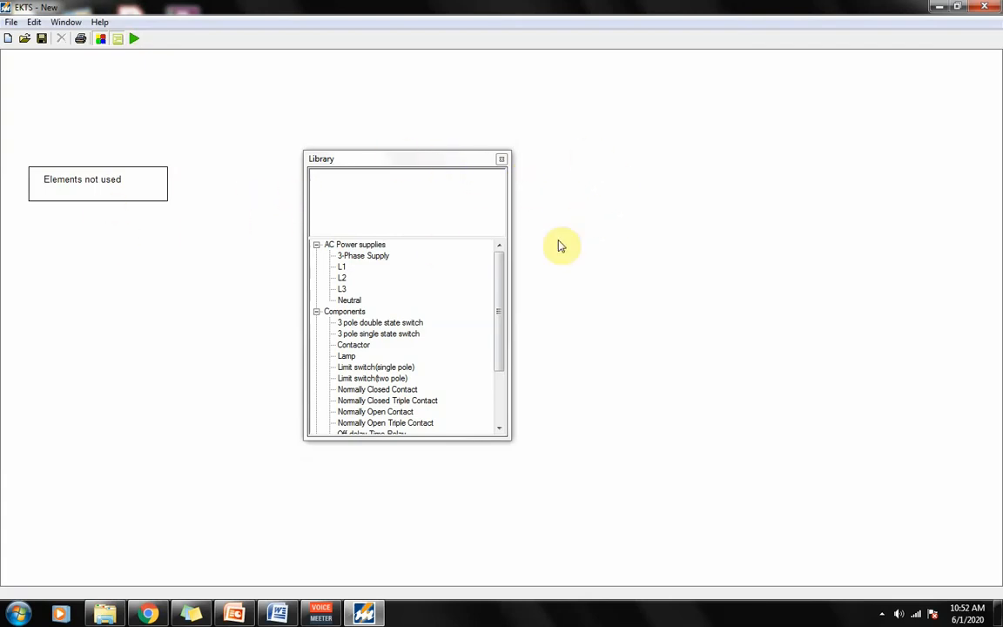
{"action": "mouse_move", "coordinate": [118, 39]}
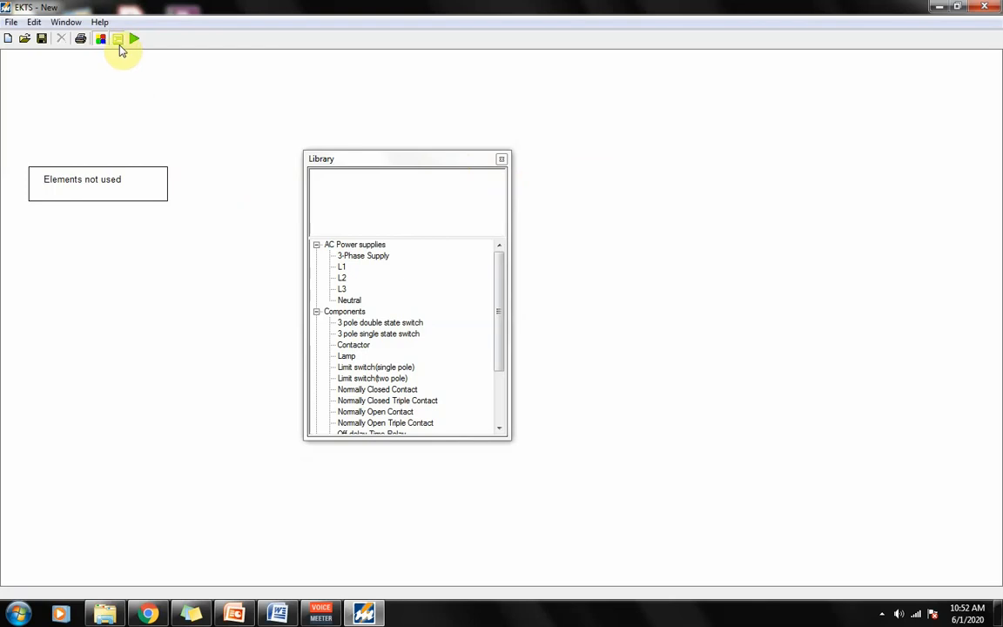
{"action": "mouse_move", "coordinate": [118, 39]}
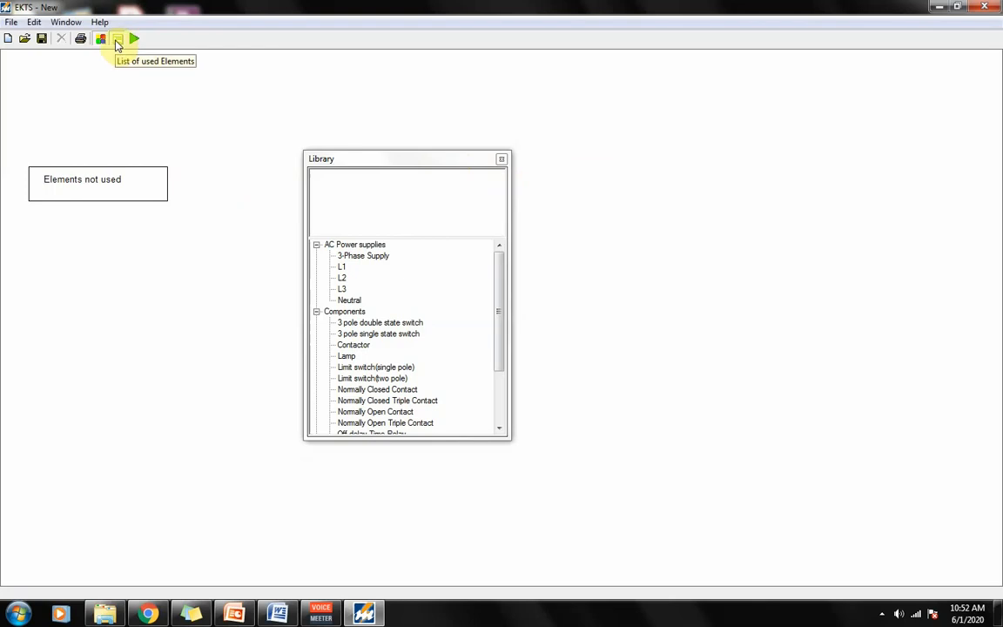
{"action": "left_click_drag", "start_coordinate": [406, 159], "coordinate": [127, 208]}
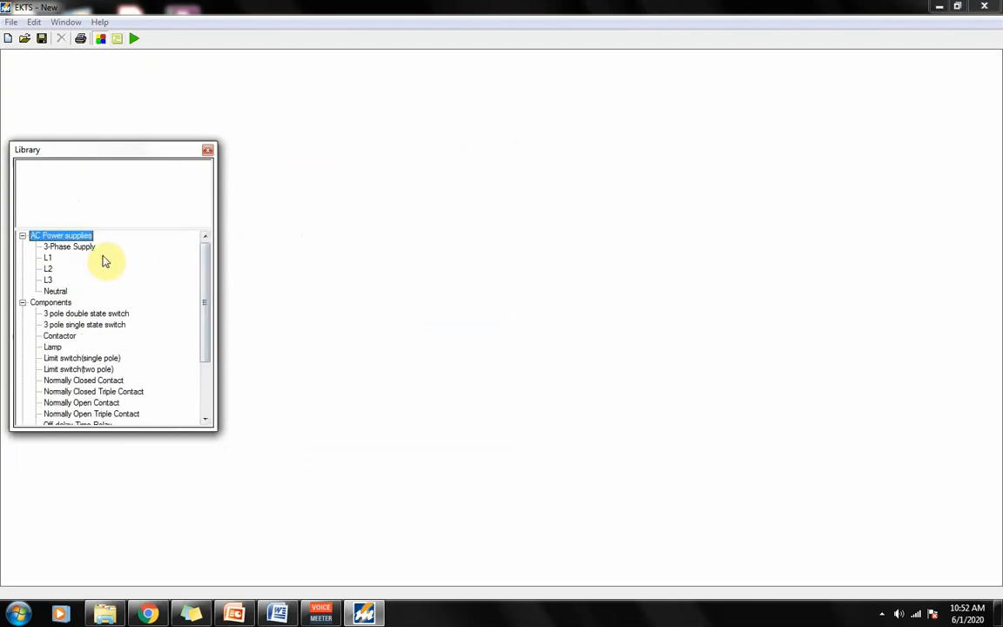
Step: Expand Induction Motors in the library and preview the Three Phase Induction Motor
{"action": "scroll", "scroll_direction": "down", "scroll_amount": 3}
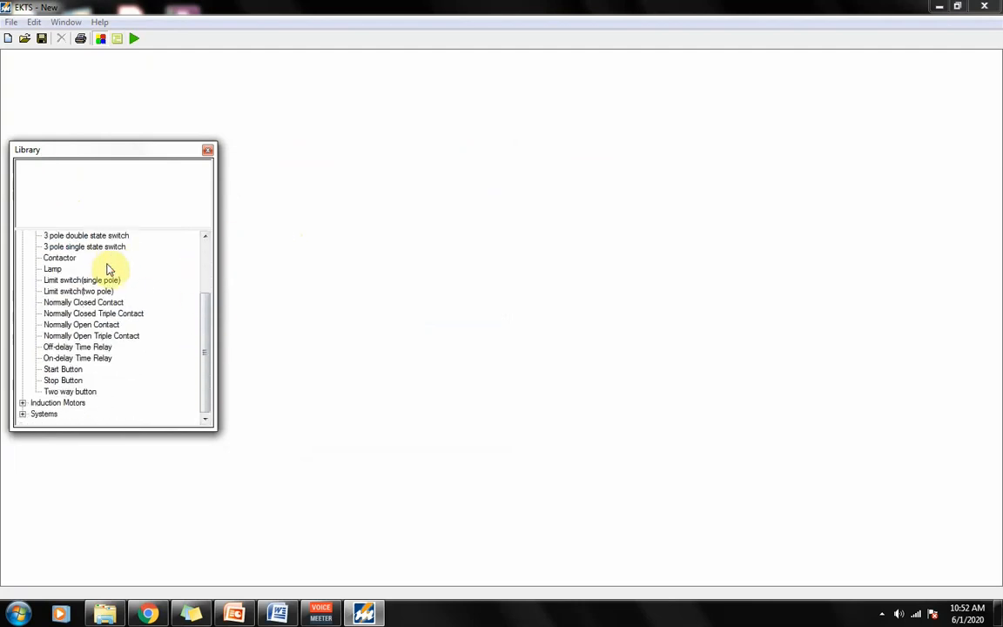
{"action": "left_click", "coordinate": [59, 402]}
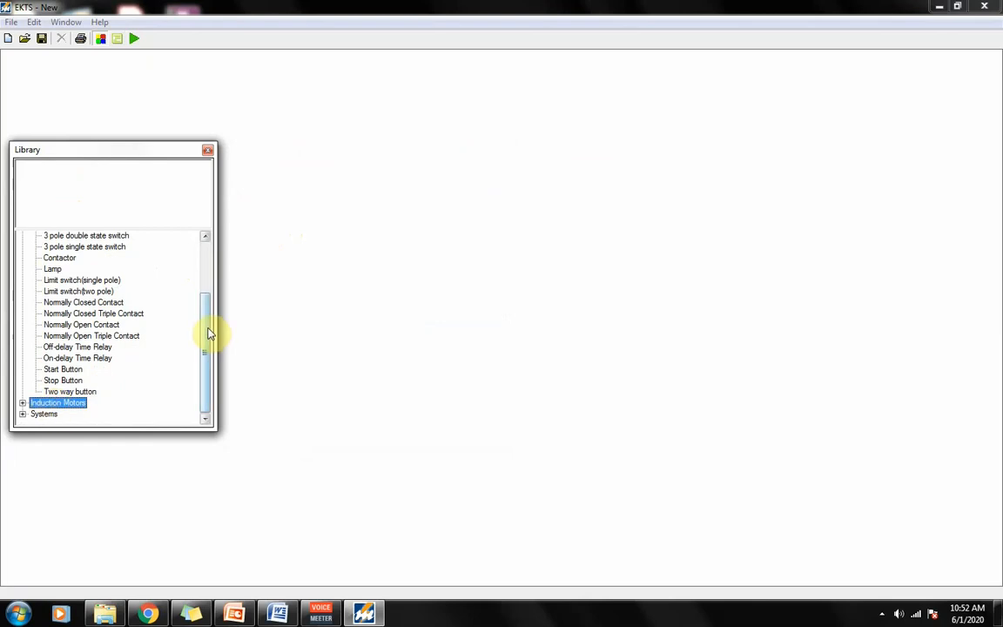
{"action": "left_click", "coordinate": [22, 402]}
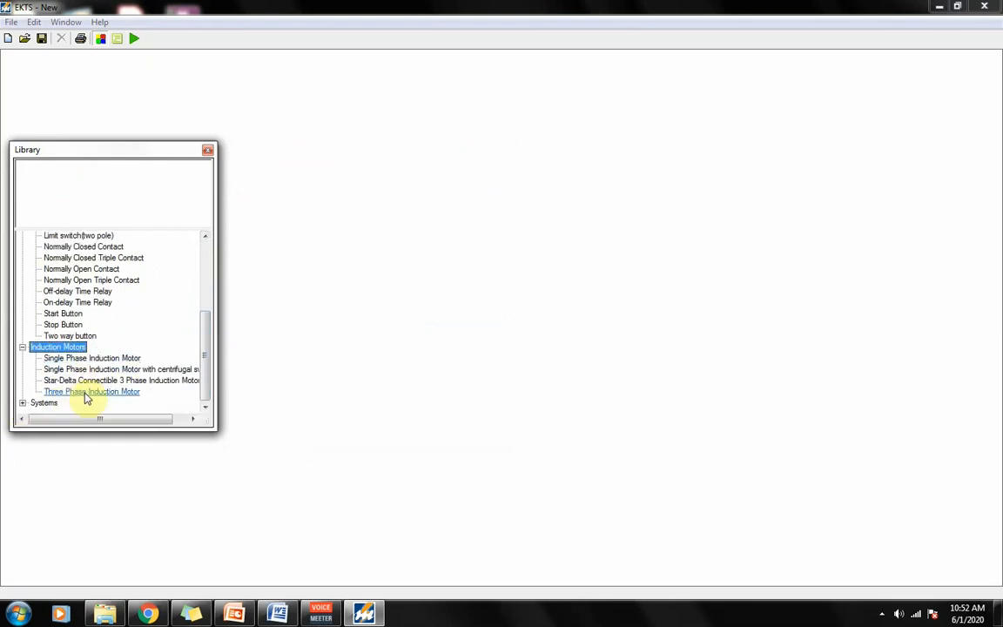
{"action": "left_click", "coordinate": [91, 391]}
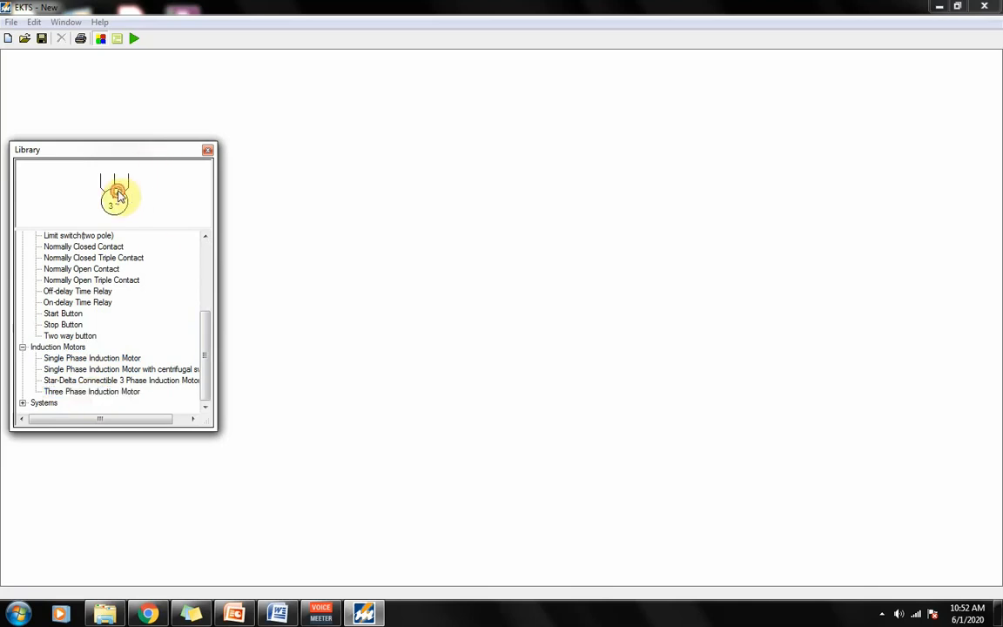
Step: Drag a three-phase induction motor onto the canvas and centre it
{"action": "left_click_drag", "start_coordinate": [118, 196], "coordinate": [22, 83]}
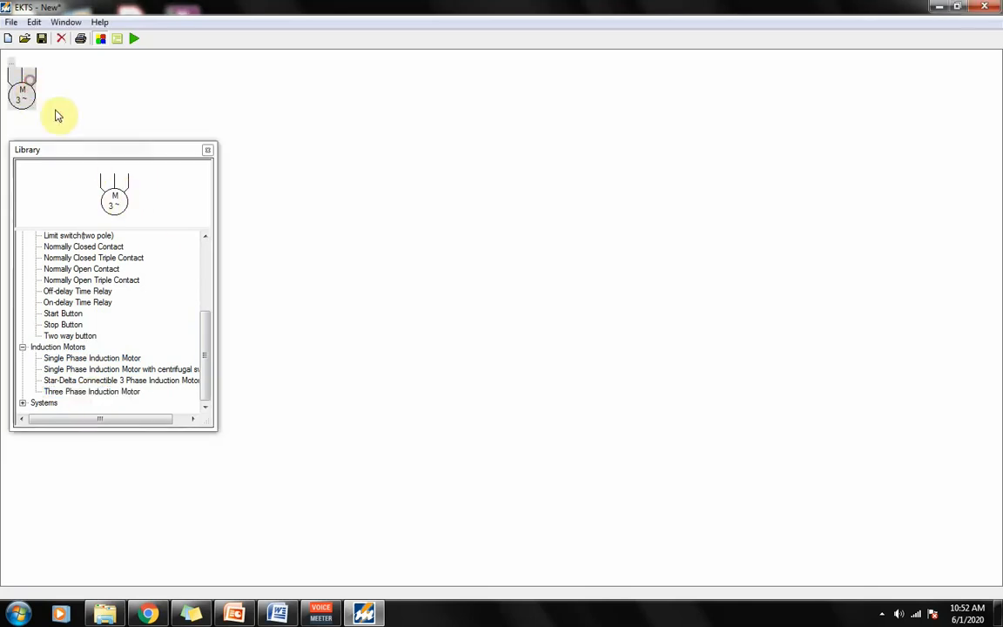
{"action": "left_click_drag", "start_coordinate": [21, 82], "coordinate": [616, 287]}
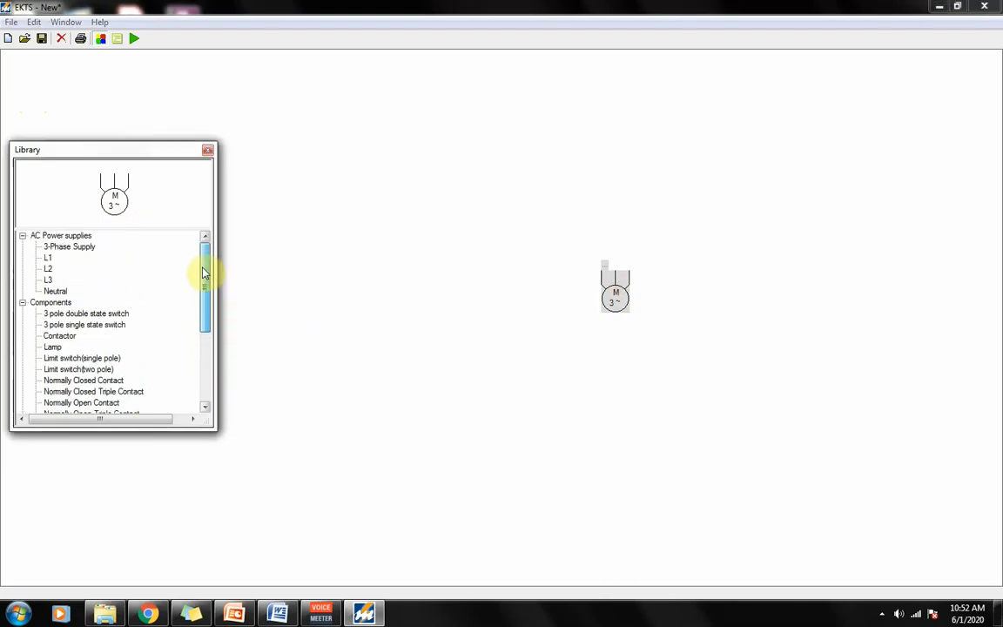
{"action": "scroll", "scroll_direction": "down", "scroll_amount": 3}
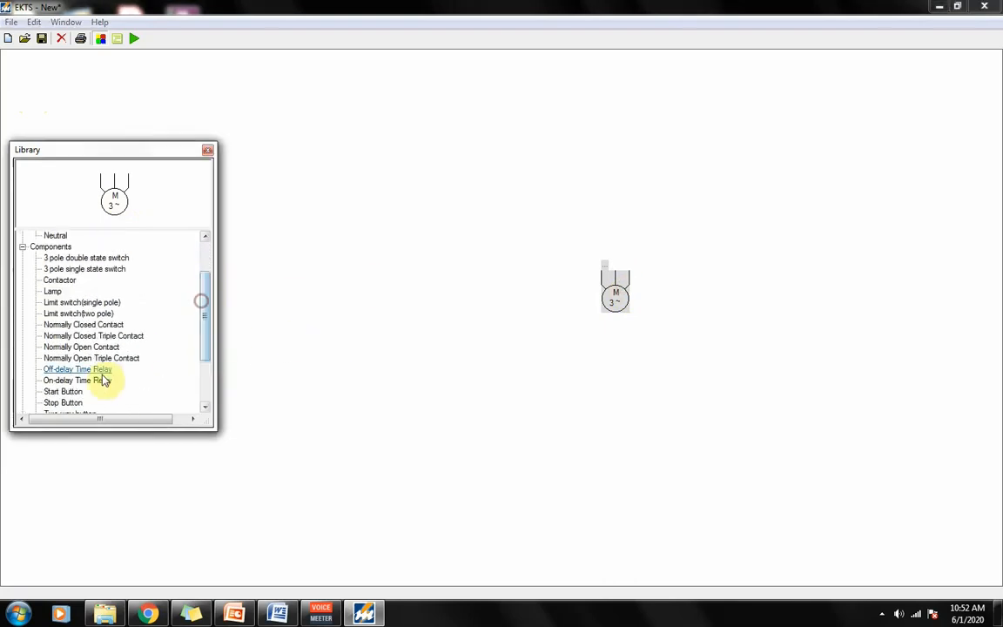
Step: Place a normally open triple contact above the motor and turn it horizontal
{"action": "left_click", "coordinate": [91, 358]}
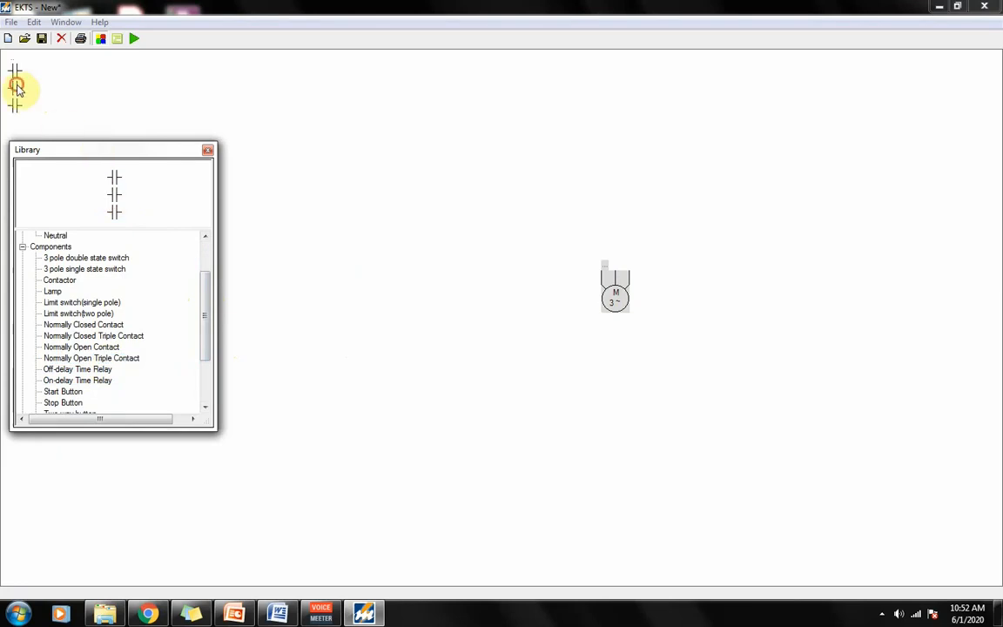
{"action": "left_click_drag", "start_coordinate": [15, 85], "coordinate": [614, 179]}
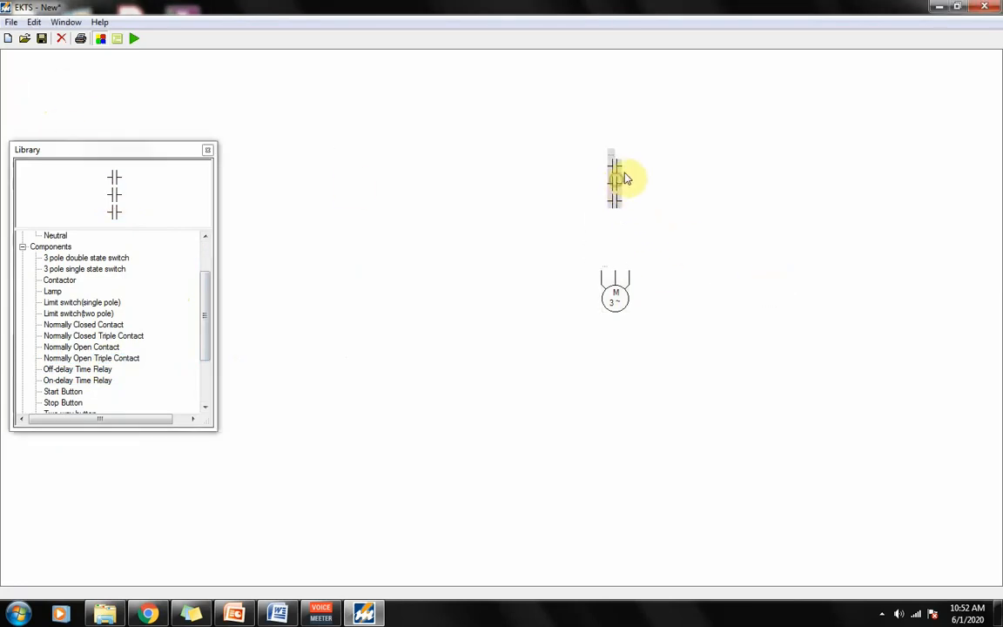
{"action": "right_click", "coordinate": [619, 179]}
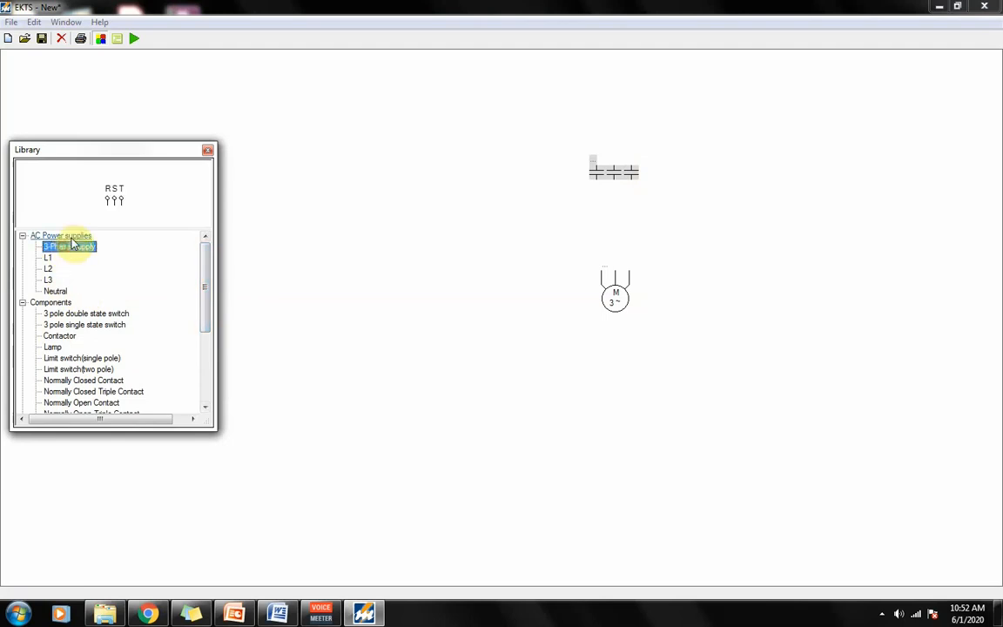
Step: Add a three-phase supply and wire R through the first contactor pole to the motor
{"action": "left_click_drag", "start_coordinate": [70, 247], "coordinate": [19, 78]}
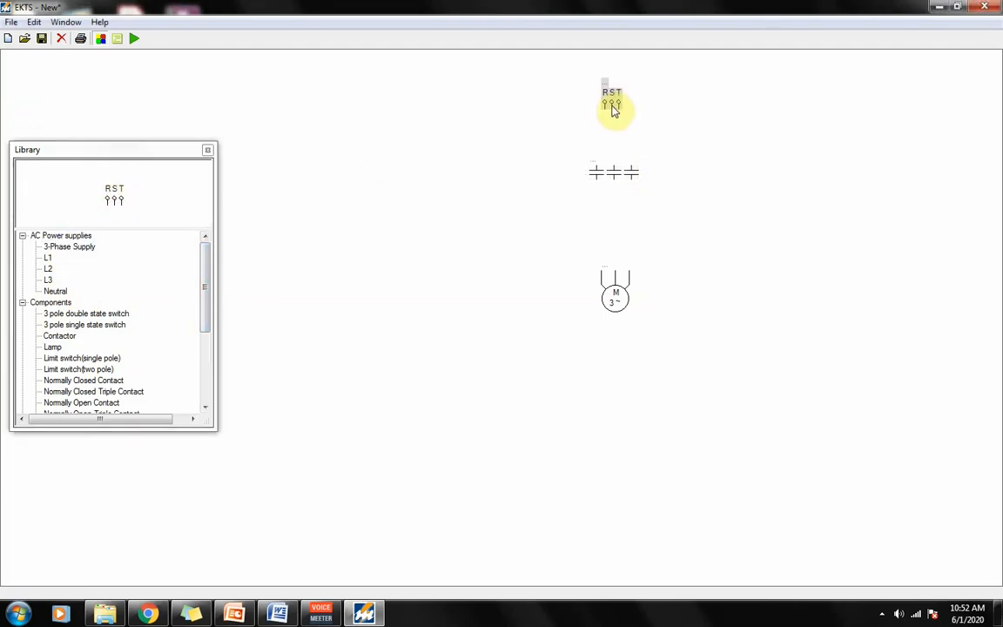
{"action": "left_click", "coordinate": [605, 107]}
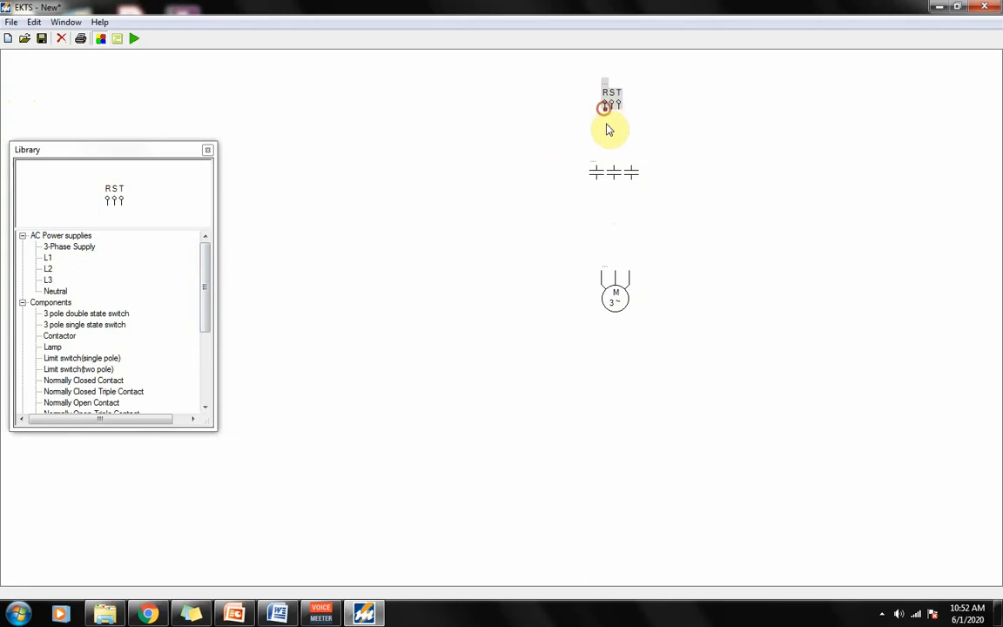
{"action": "left_click_drag", "start_coordinate": [604, 108], "coordinate": [597, 166]}
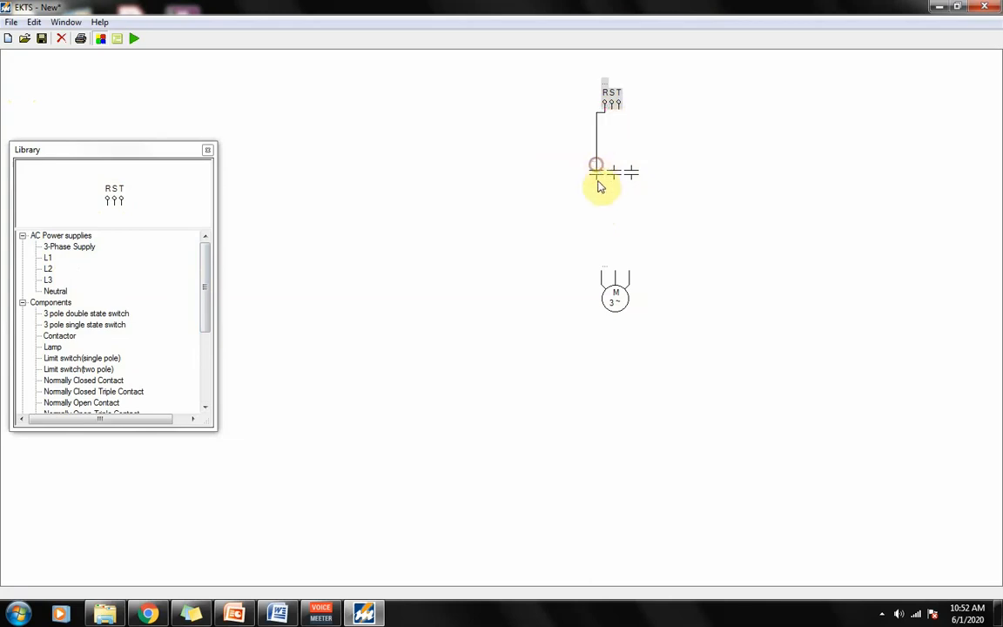
{"action": "left_click_drag", "start_coordinate": [596, 179], "coordinate": [599, 268]}
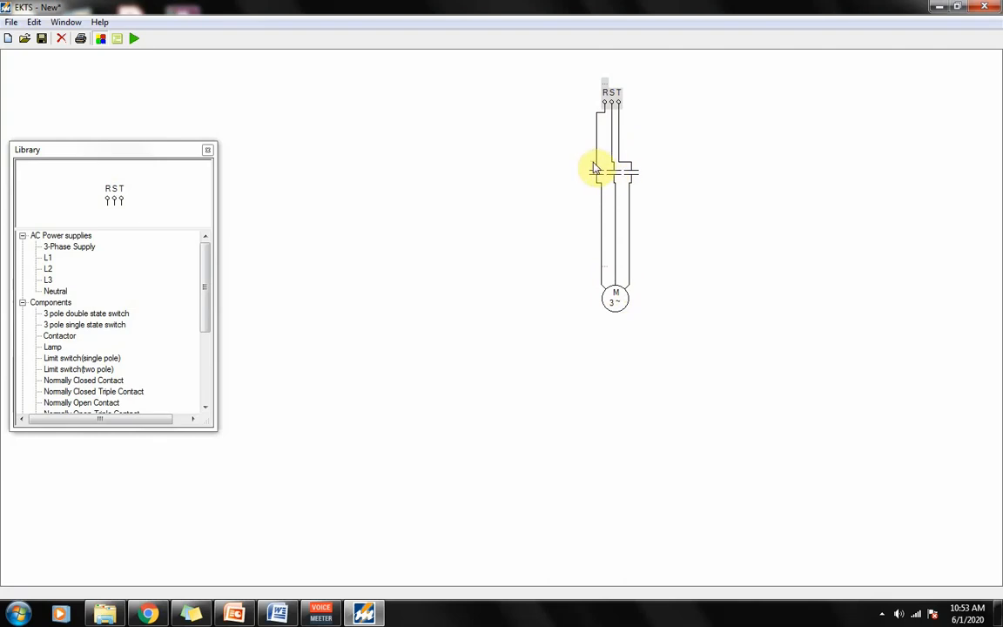
{"action": "left_click", "coordinate": [592, 164]}
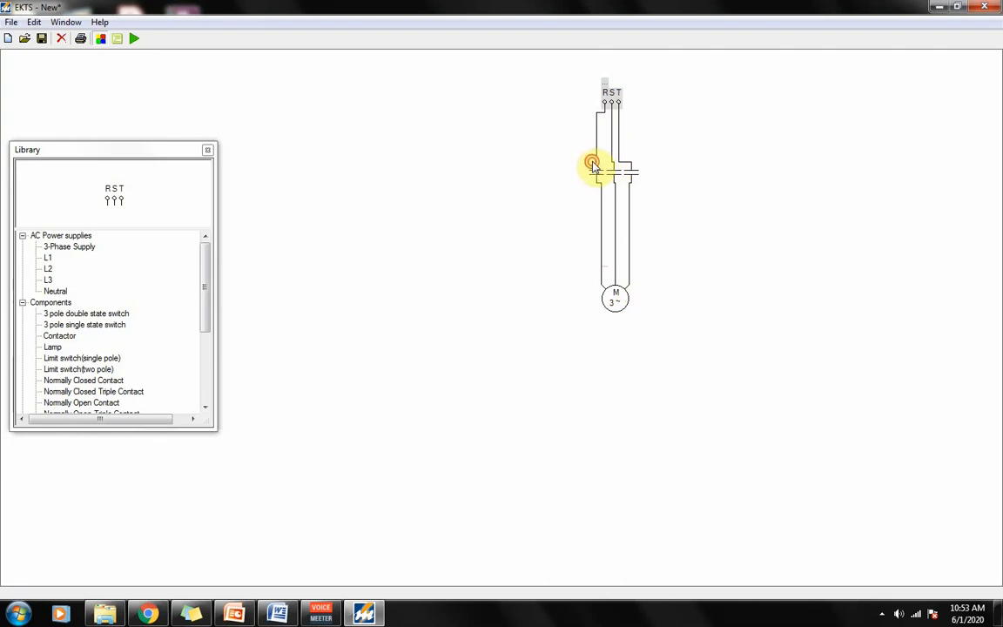
{"action": "left_click", "coordinate": [610, 166]}
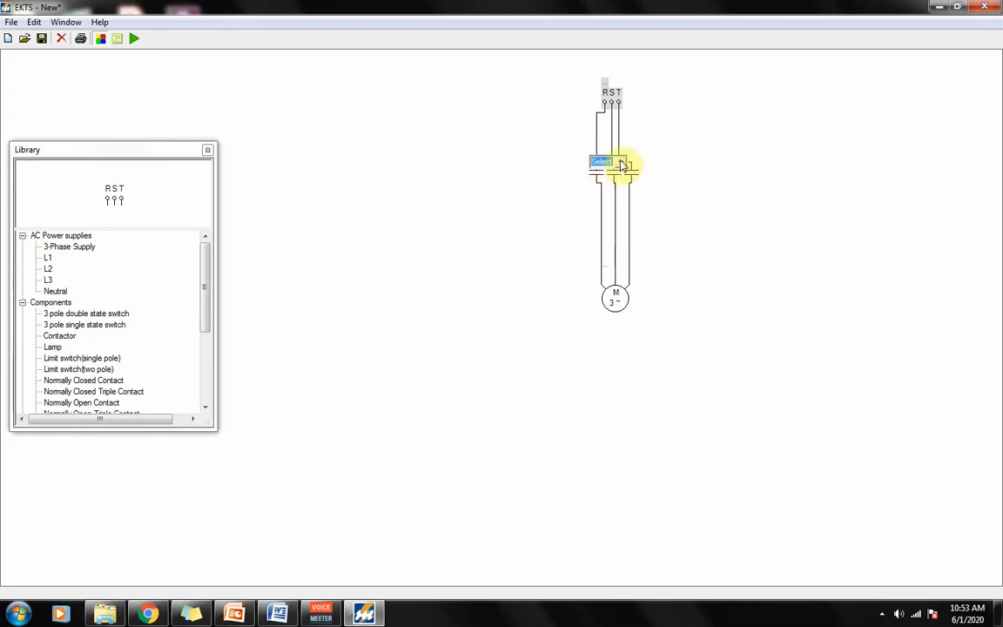
{"action": "left_click", "coordinate": [609, 163]}
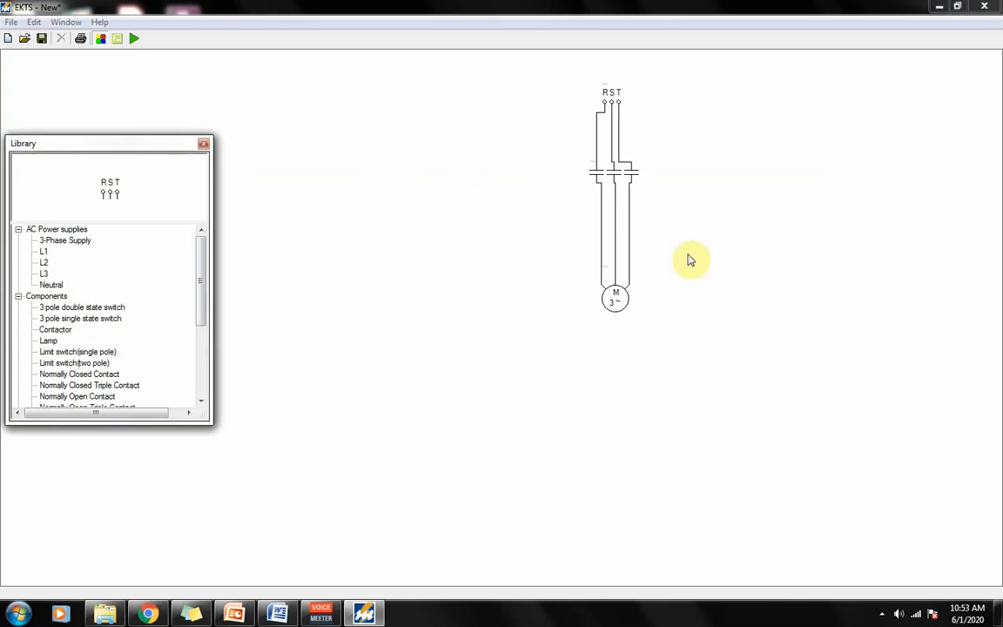
{"action": "mouse_move", "coordinate": [307, 204]}
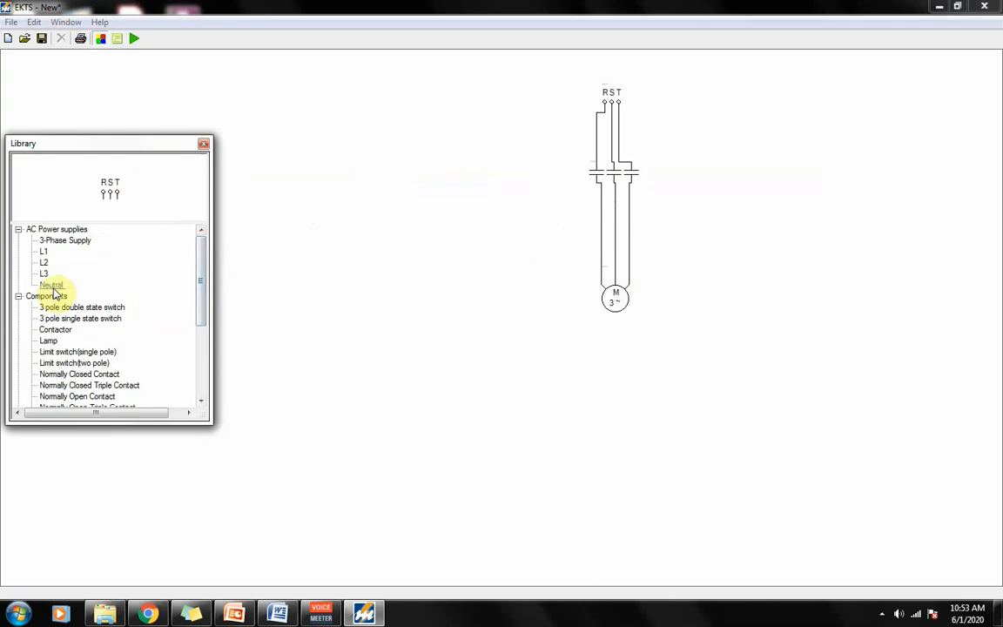
Step: Place neutral and L3 terminals, stop and start buttons, a normally open contact and a contactor coil
{"action": "left_click", "coordinate": [51, 285]}
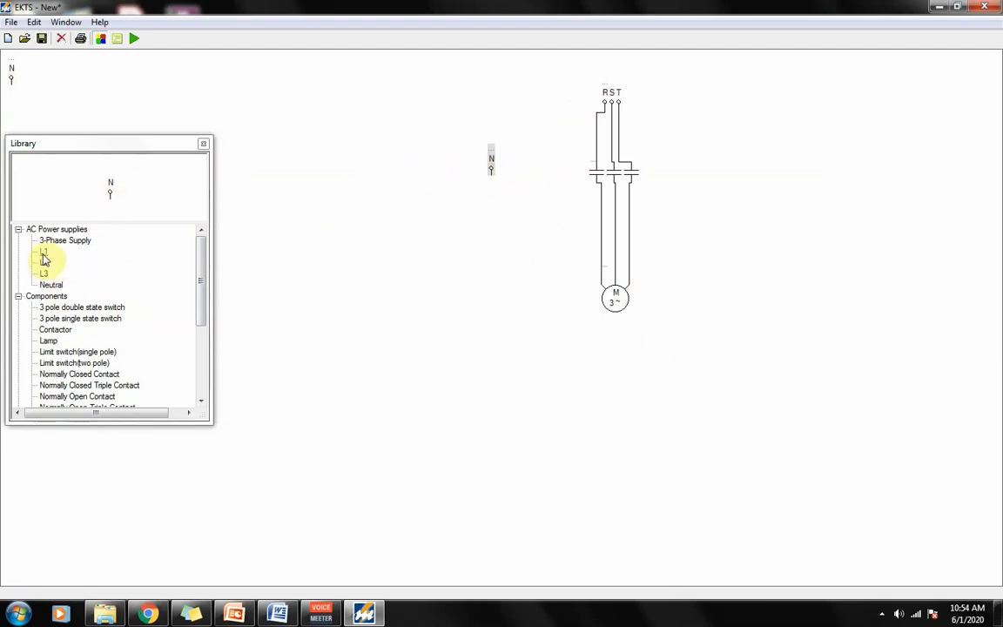
{"action": "left_click", "coordinate": [44, 252]}
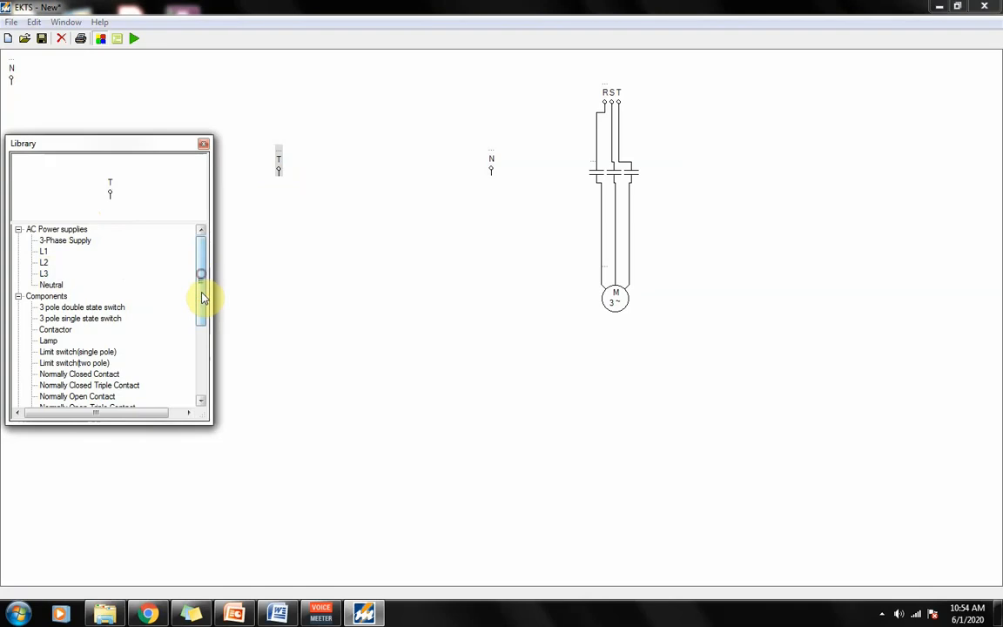
{"action": "scroll", "scroll_direction": "down", "scroll_amount": 3}
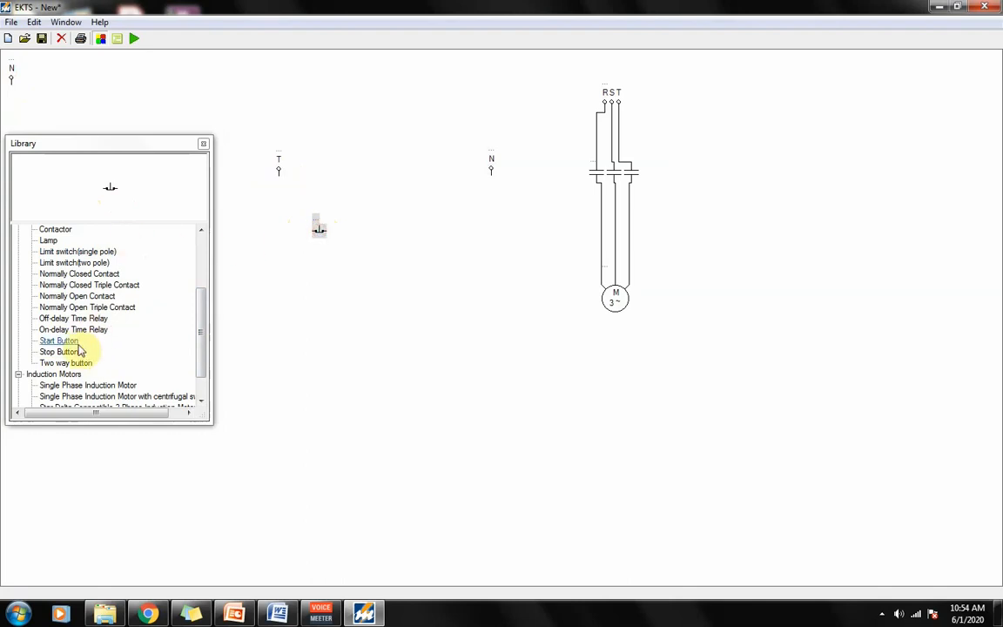
{"action": "left_click", "coordinate": [58, 341]}
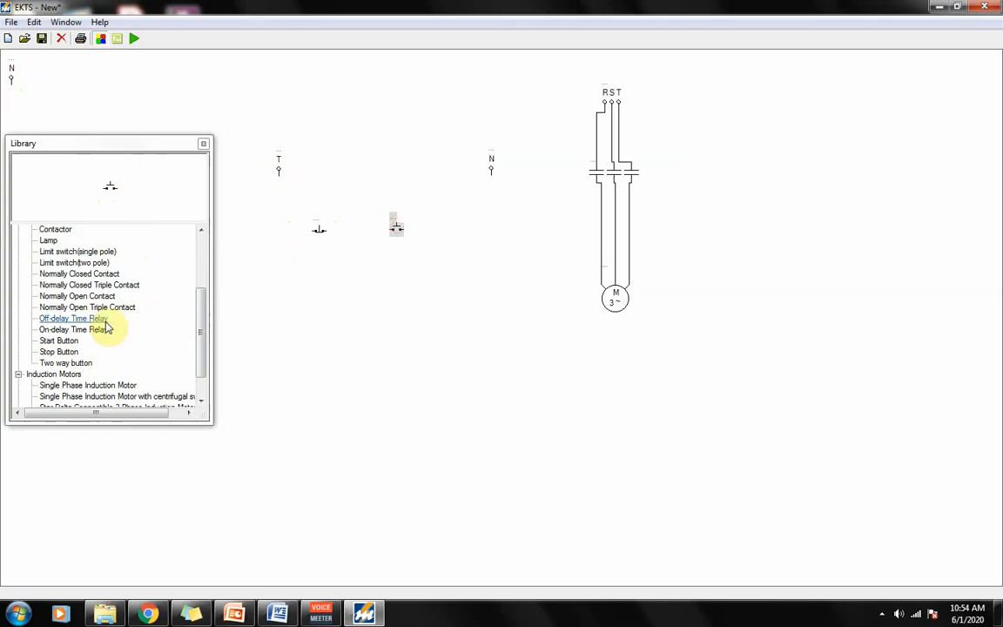
{"action": "left_click", "coordinate": [88, 285]}
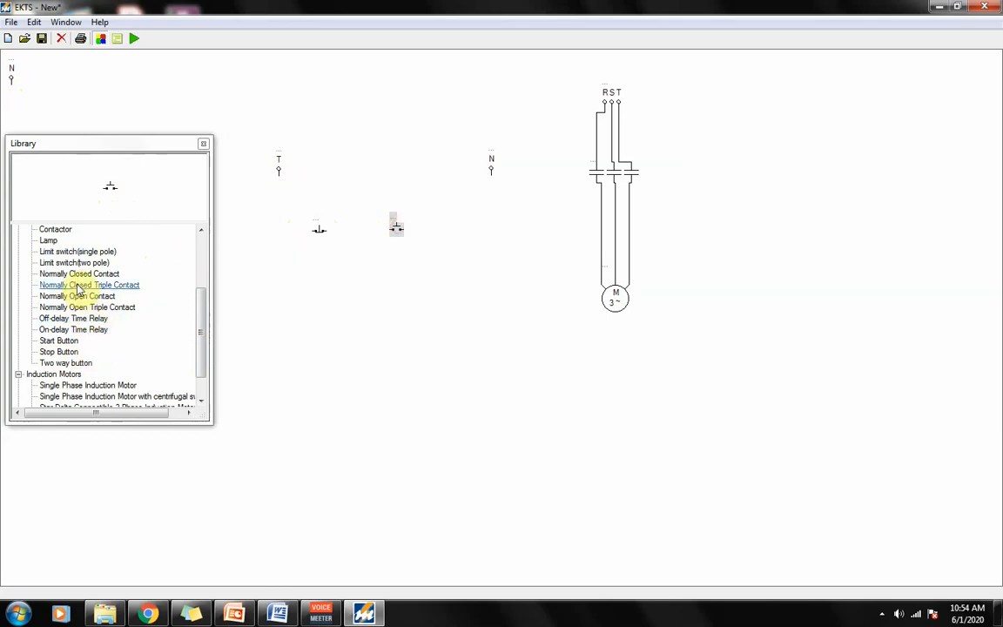
{"action": "left_click", "coordinate": [77, 296]}
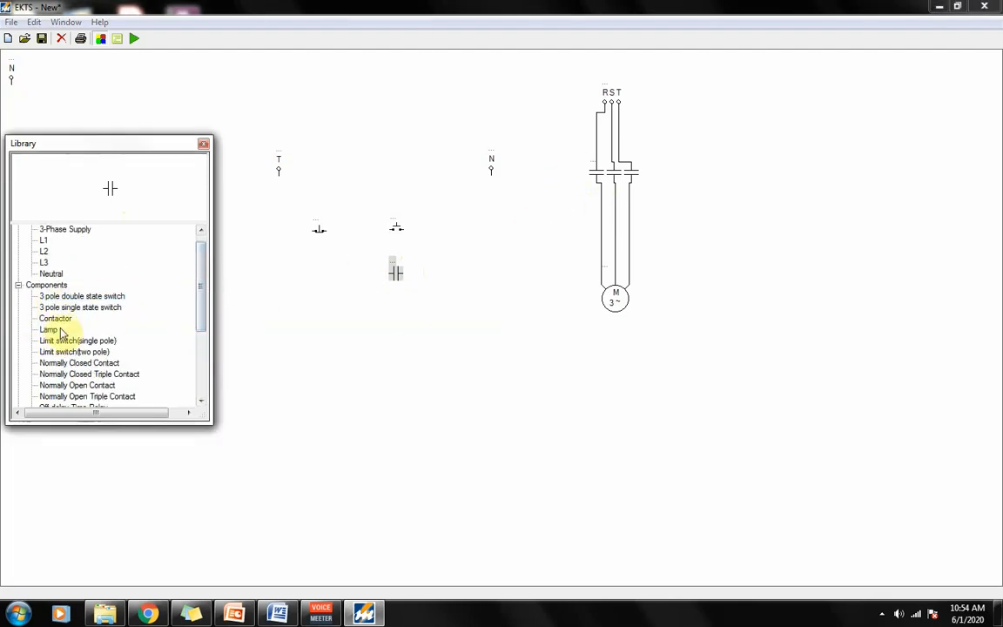
{"action": "left_click", "coordinate": [56, 318]}
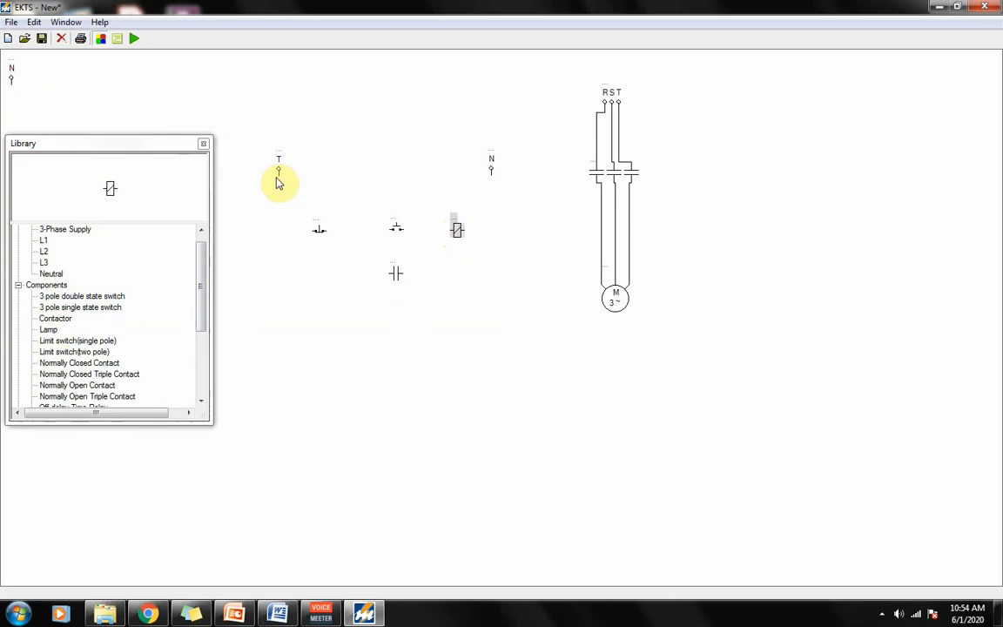
Step: Wire the T terminal to the stop button, stop to start, and start toward the coil
{"action": "left_click_drag", "start_coordinate": [278, 171], "coordinate": [314, 229]}
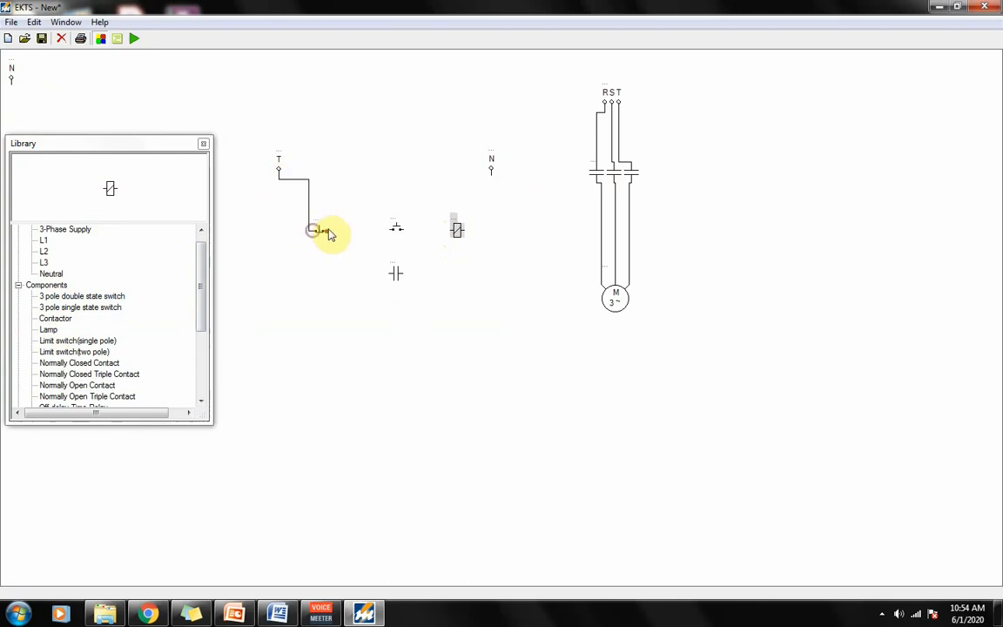
{"action": "left_click_drag", "start_coordinate": [314, 229], "coordinate": [396, 229]}
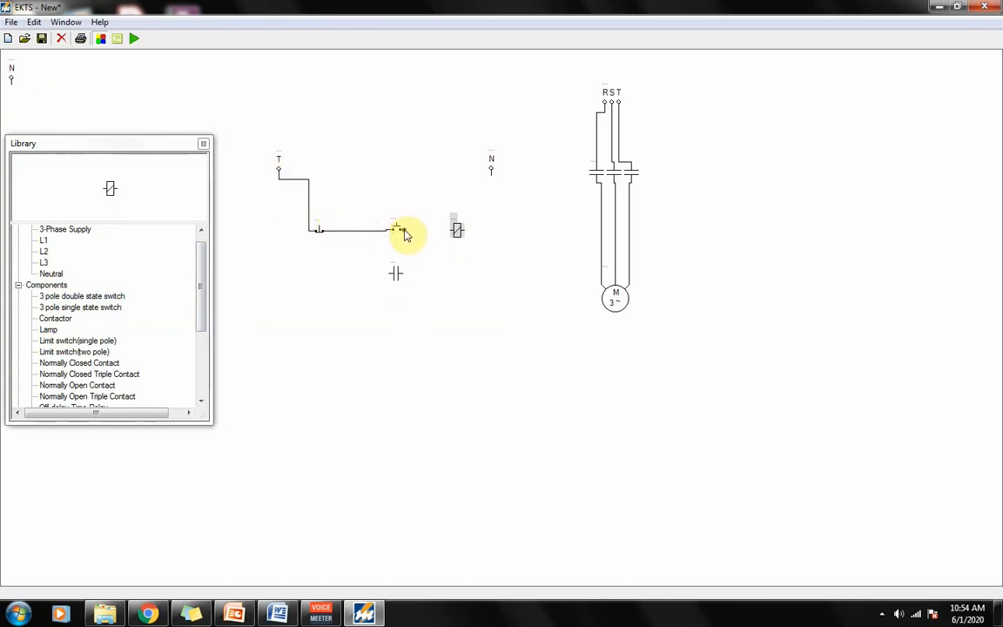
{"action": "left_click_drag", "start_coordinate": [397, 230], "coordinate": [458, 230]}
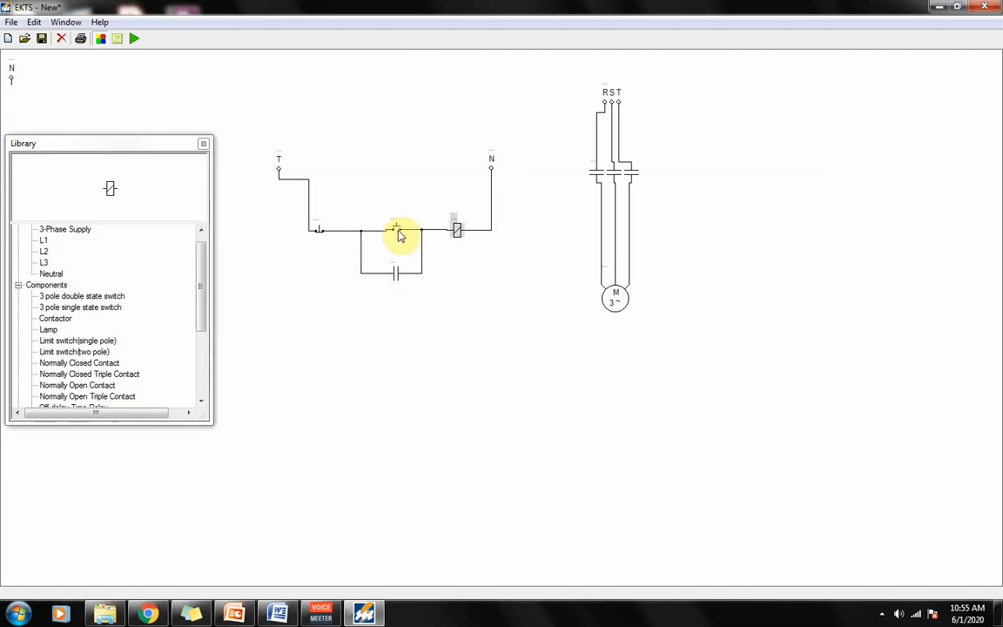
{"action": "mouse_move", "coordinate": [272, 190]}
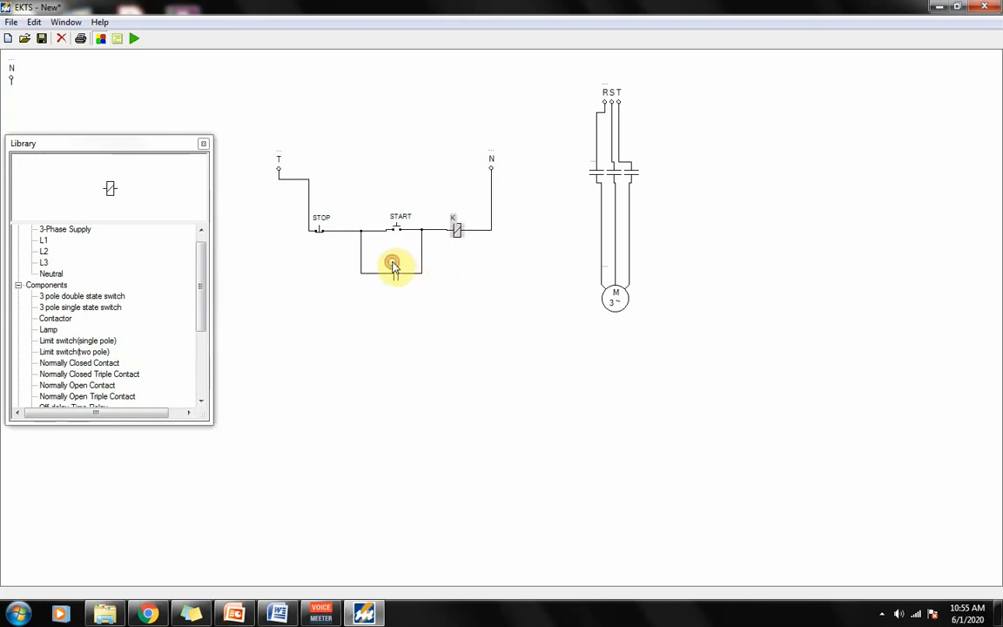
Step: Select the latching contact and open its coil list to assign coil K
{"action": "left_click", "coordinate": [392, 265]}
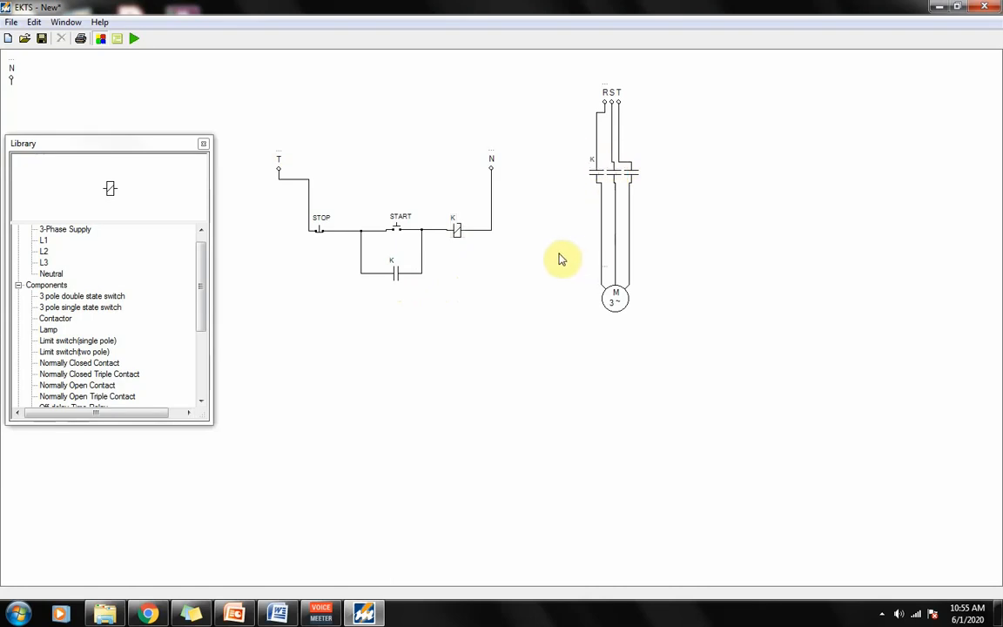
{"action": "mouse_move", "coordinate": [110, 189]}
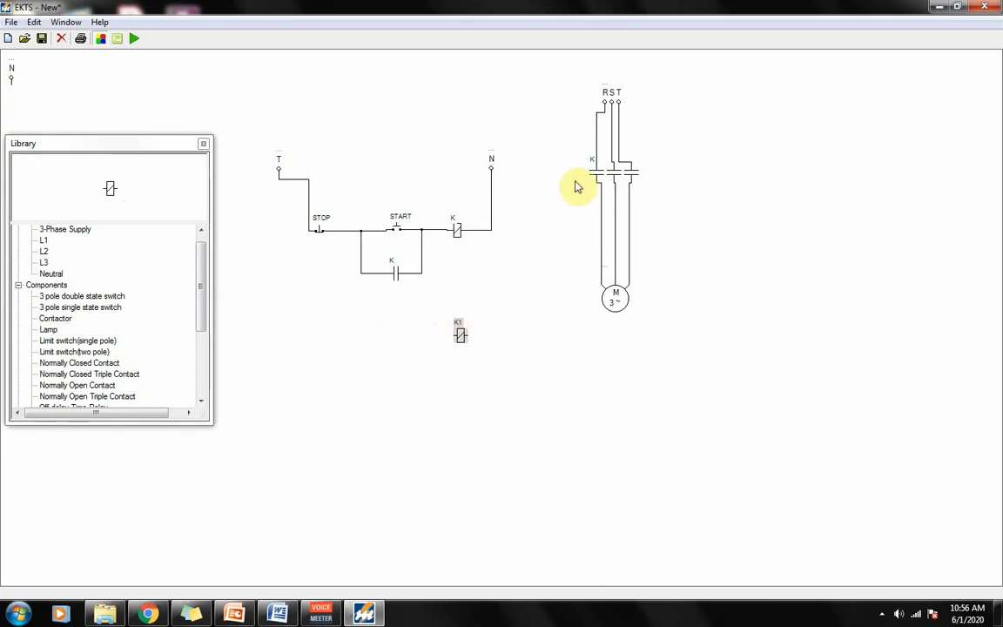
{"action": "mouse_move", "coordinate": [590, 166]}
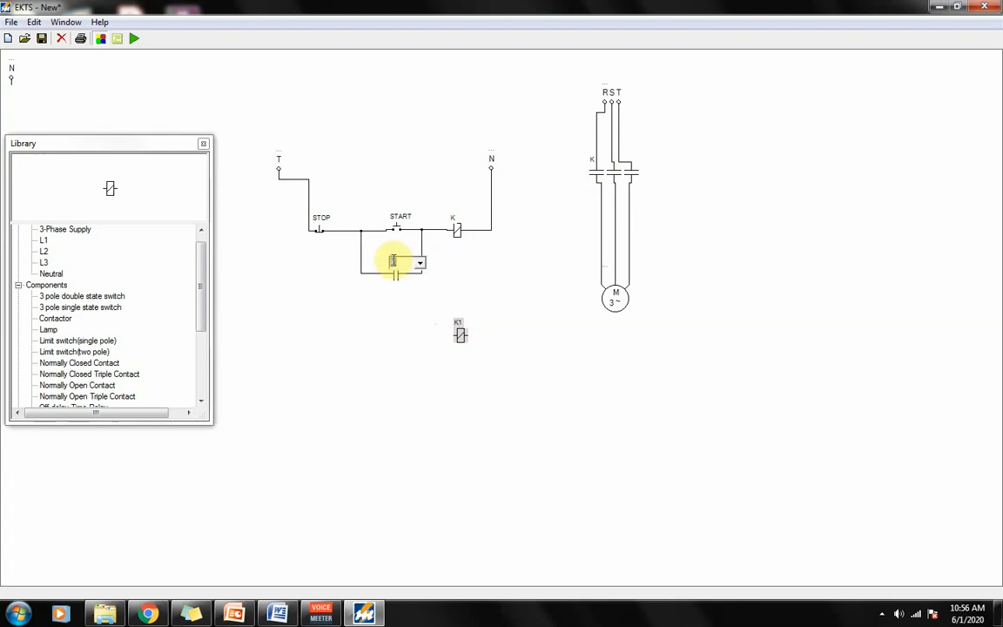
{"action": "left_click", "coordinate": [420, 263]}
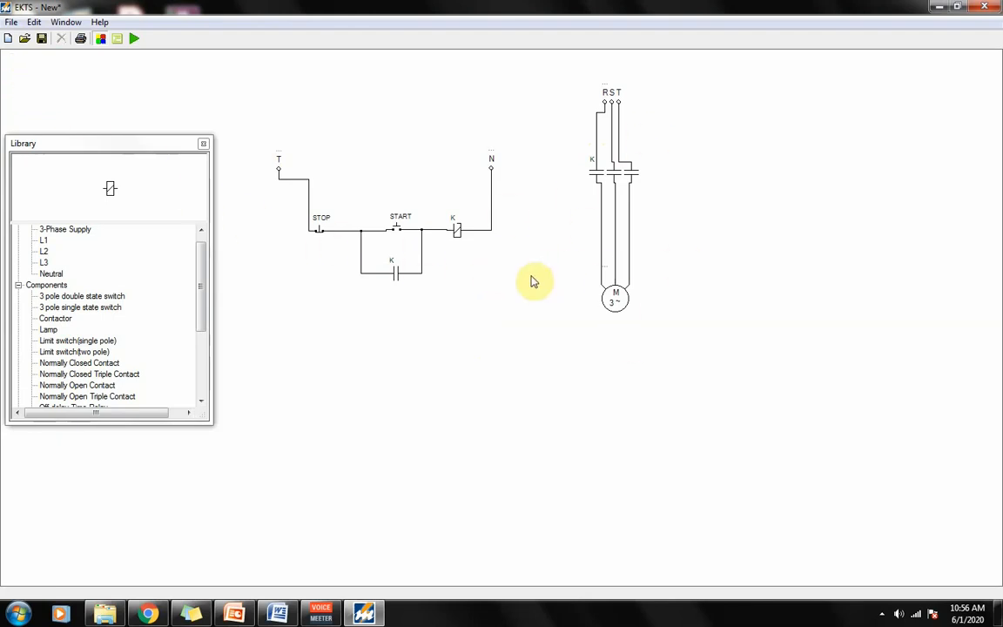
Step: Move the library aside, run the simulation, and press START to energise coil K
{"action": "left_click_drag", "start_coordinate": [109, 144], "coordinate": [104, 168]}
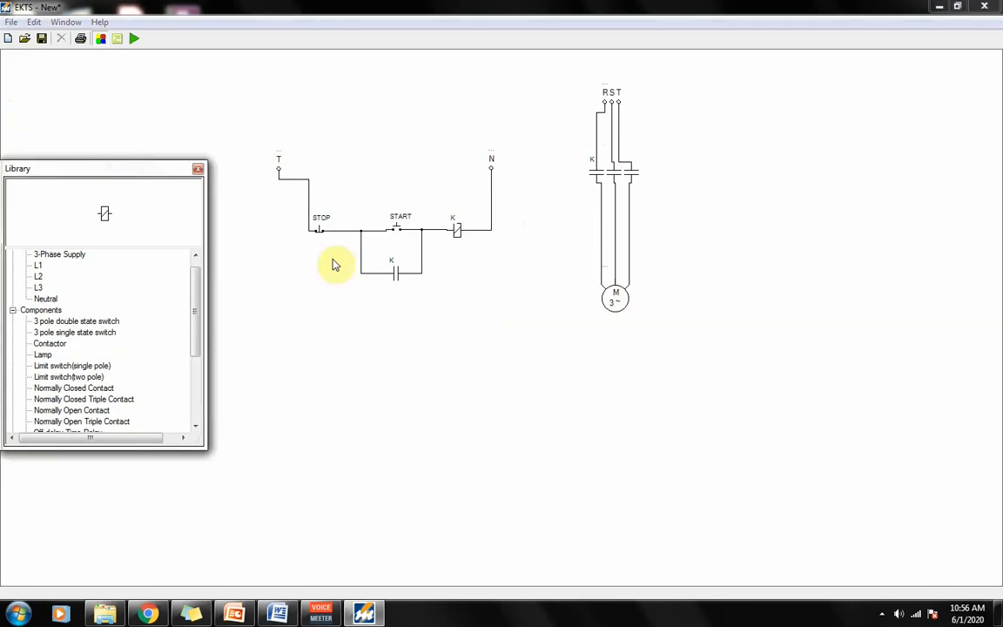
{"action": "mouse_move", "coordinate": [120, 53]}
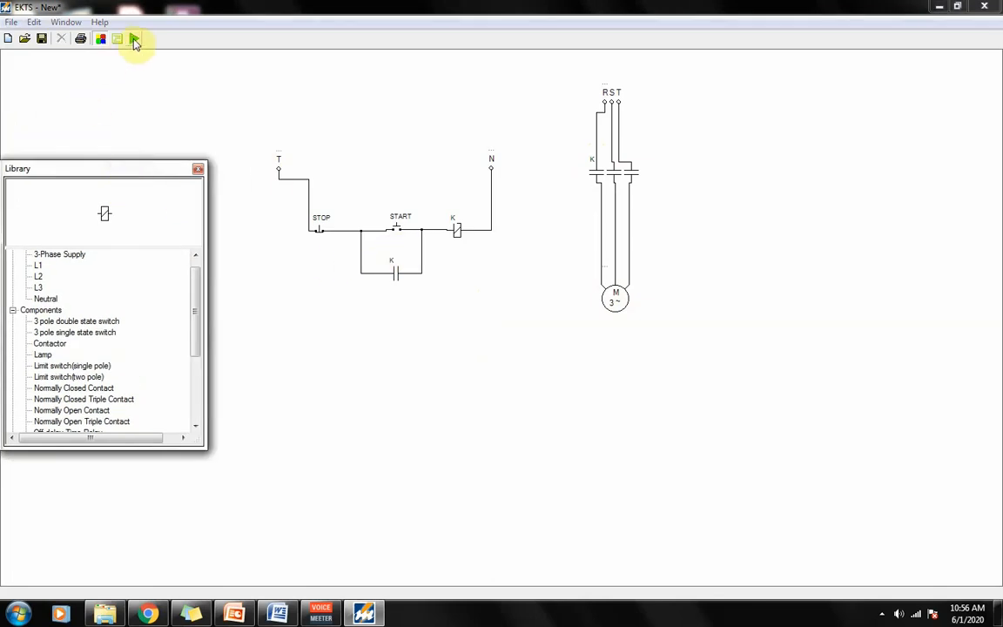
{"action": "left_click", "coordinate": [134, 39]}
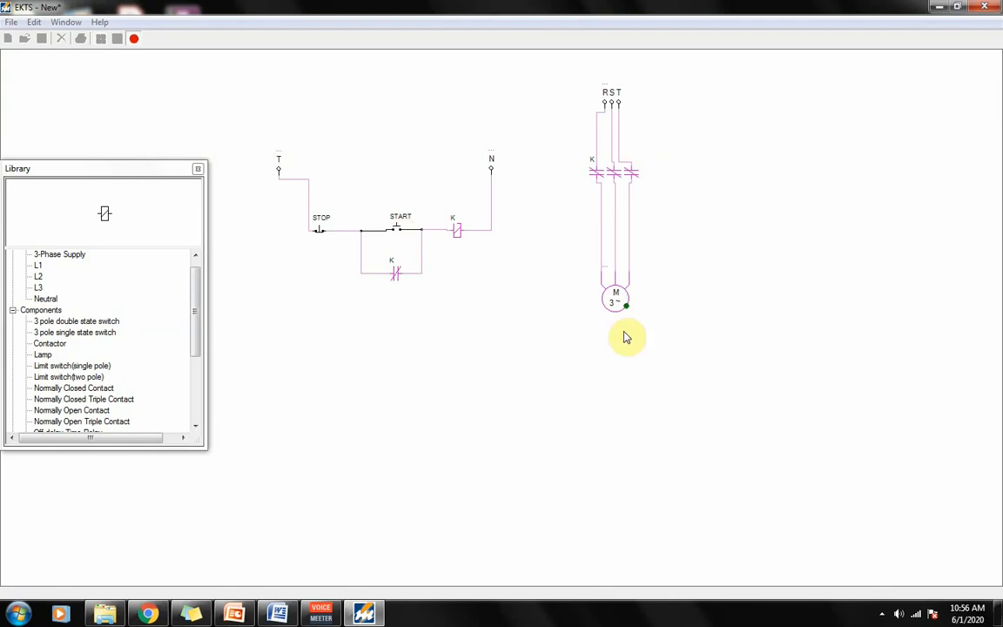
{"action": "mouse_move", "coordinate": [608, 70]}
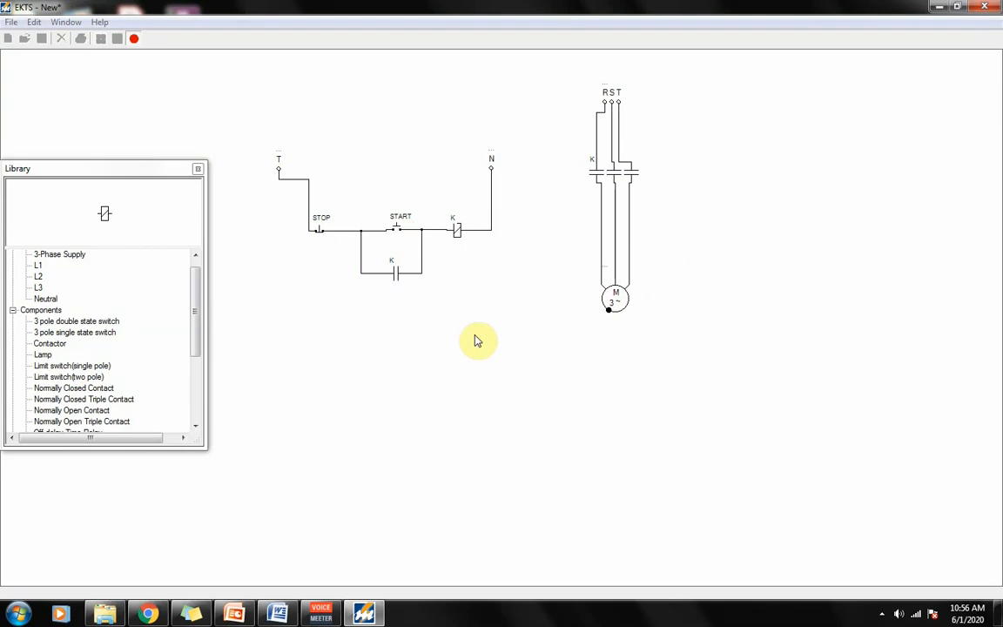
{"action": "mouse_move", "coordinate": [398, 231]}
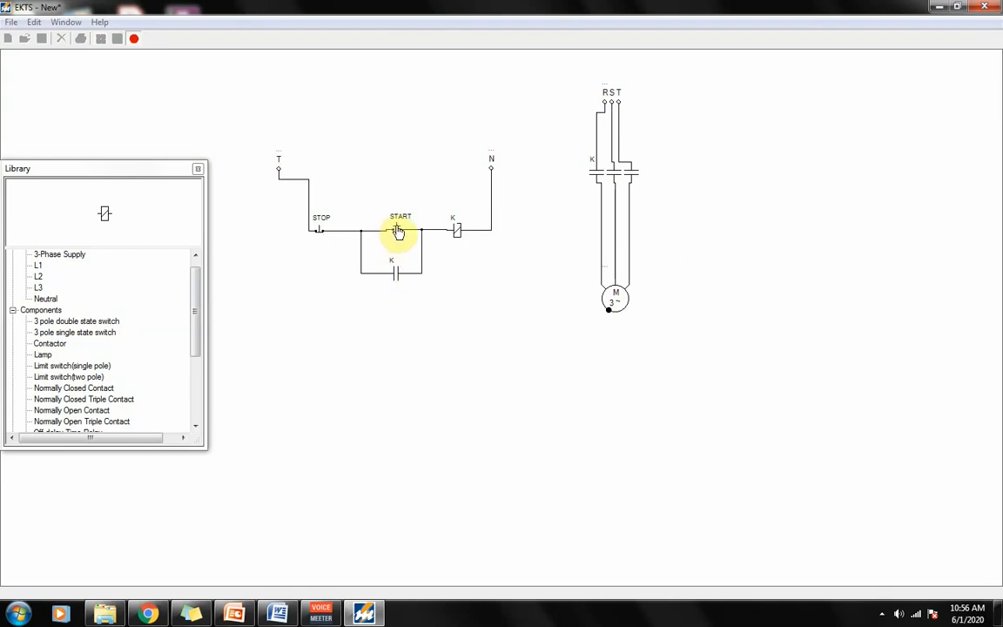
{"action": "left_click", "coordinate": [399, 230]}
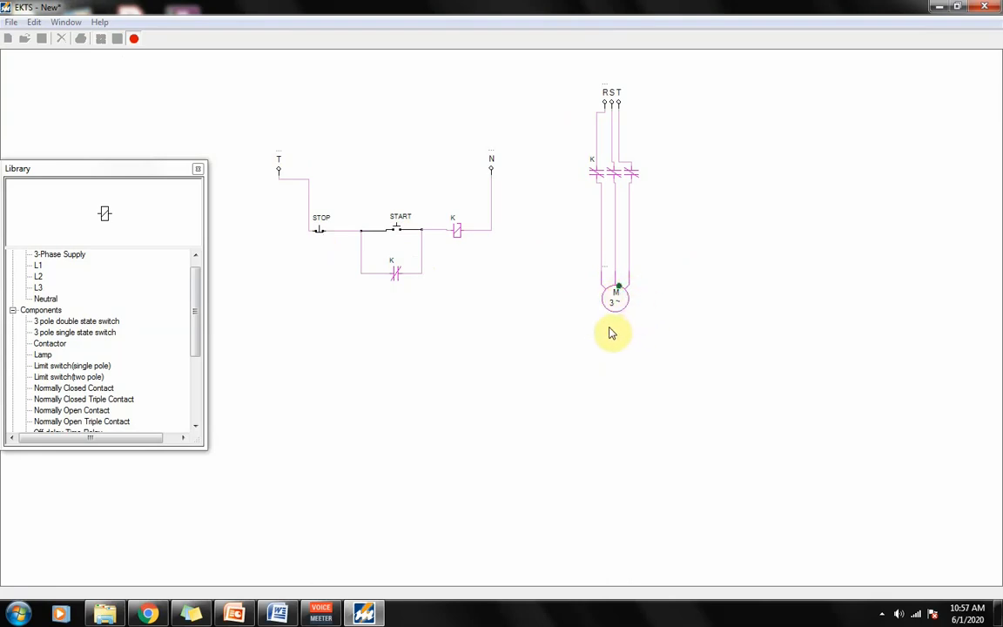
{"action": "mouse_move", "coordinate": [322, 241]}
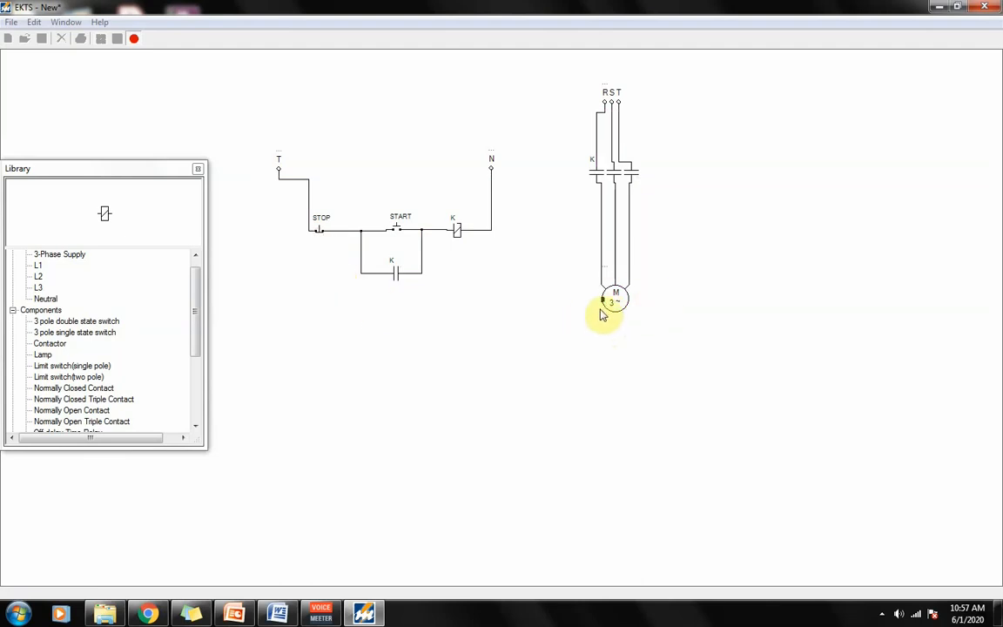
{"action": "mouse_move", "coordinate": [508, 315]}
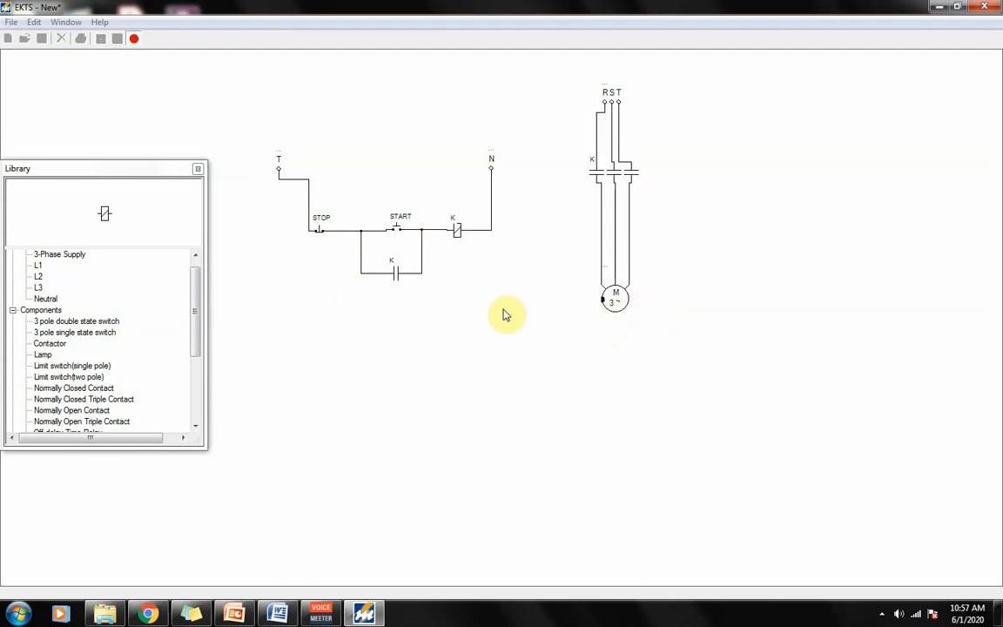
{"action": "mouse_move", "coordinate": [364, 566]}
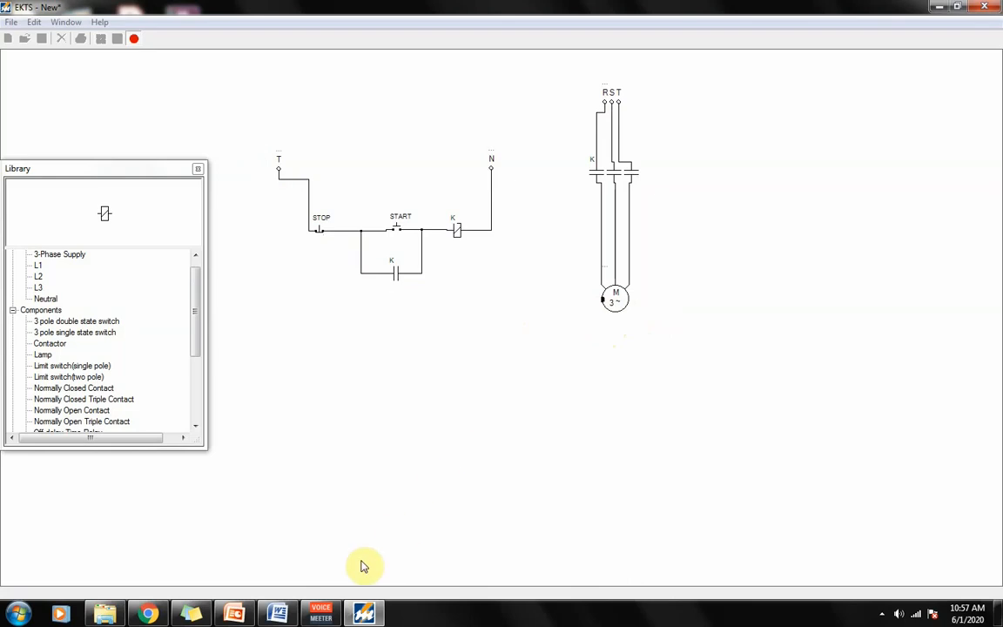